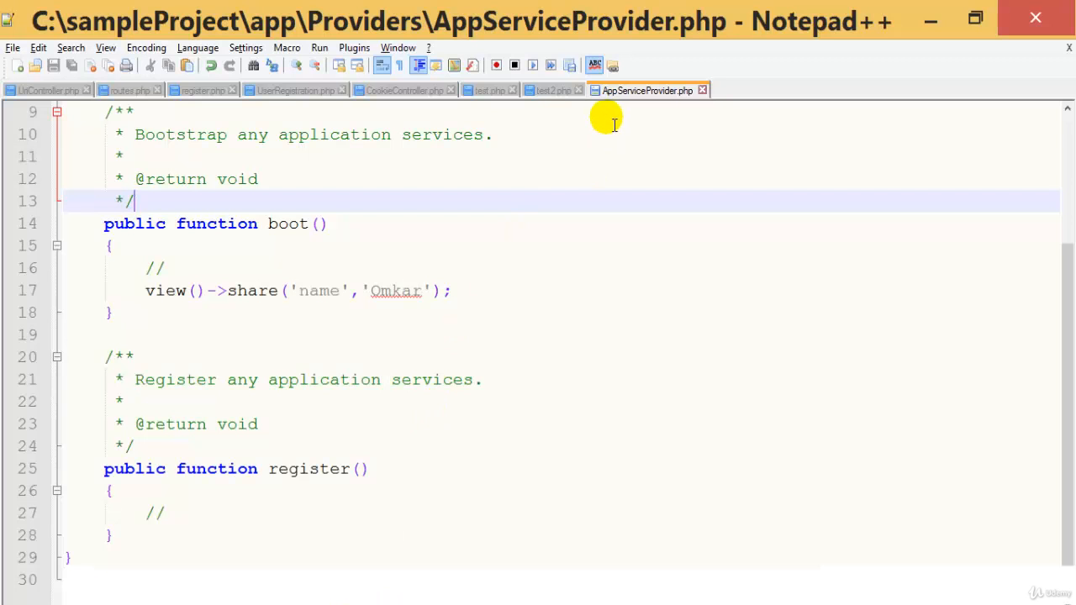
# - Glance at test.php, then show routes.php with its /test and /test2 routes
pyautogui.click(488, 90)
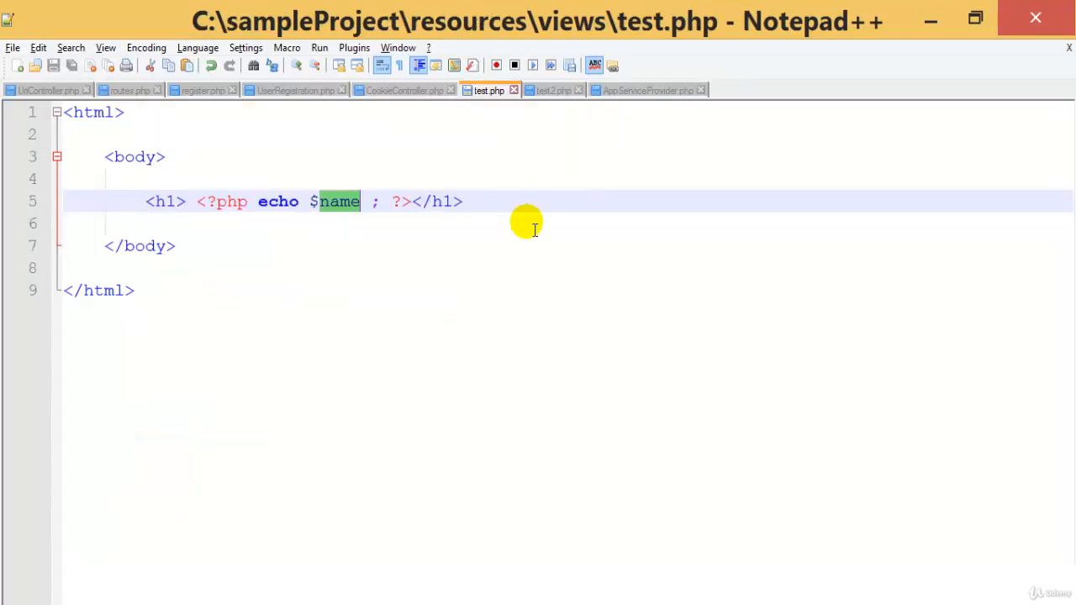
pyautogui.click(129, 90)
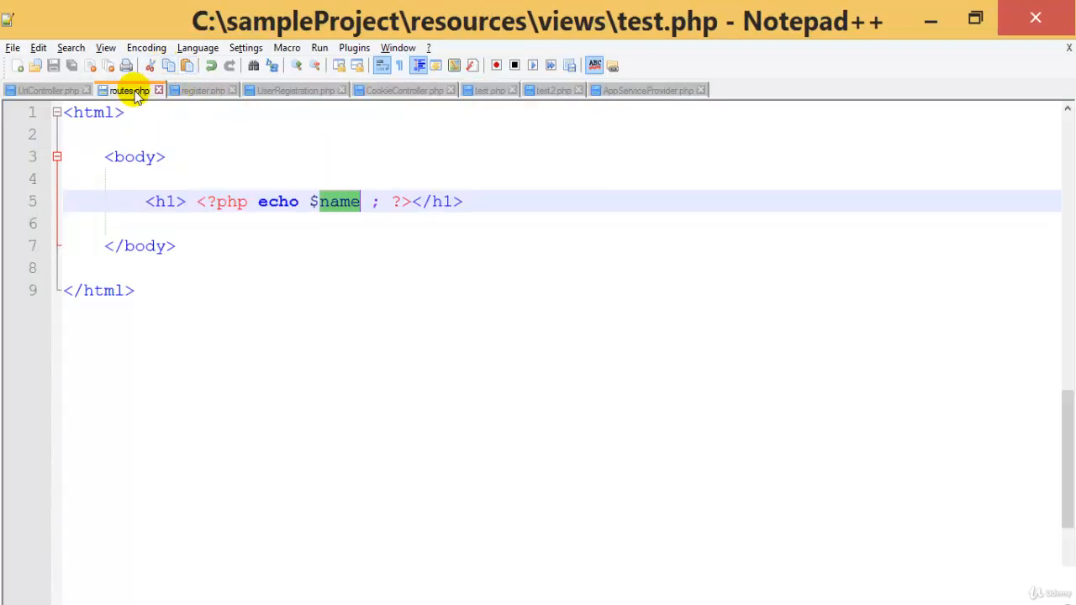
pyautogui.click(130, 90)
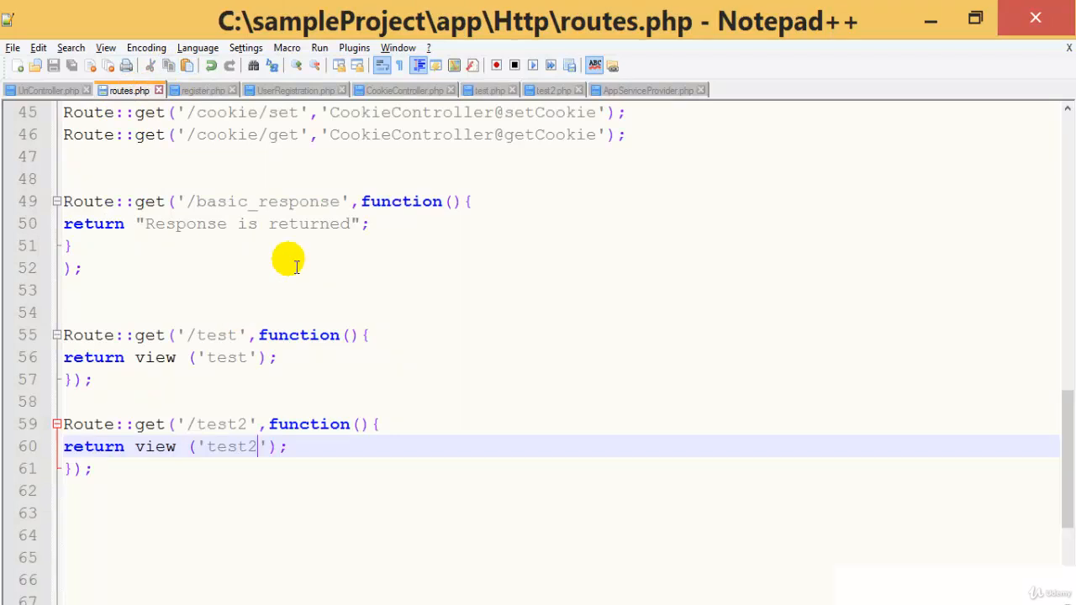
# - Replace test.php's echoed $name heading with 'Example of Redirections' and save
pyautogui.click(488, 90)
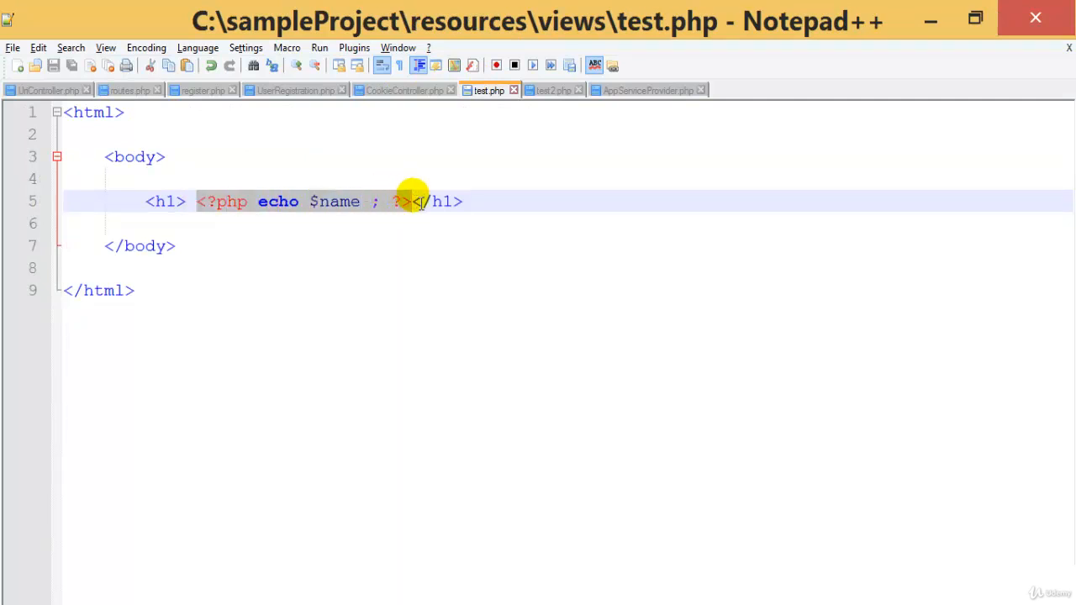
pyautogui.press('Delete')
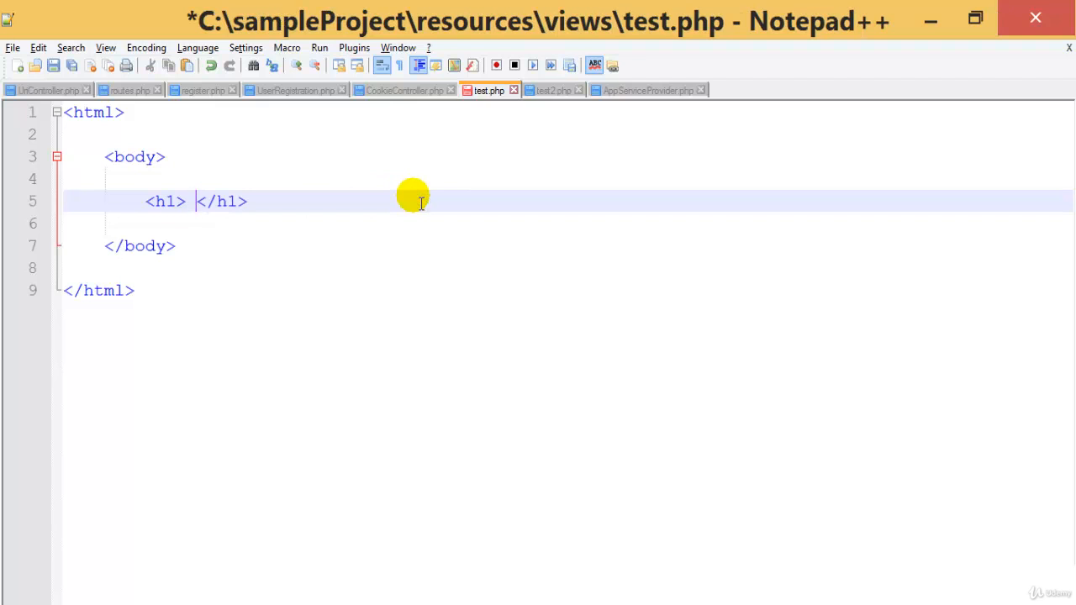
pyautogui.write('Exam')
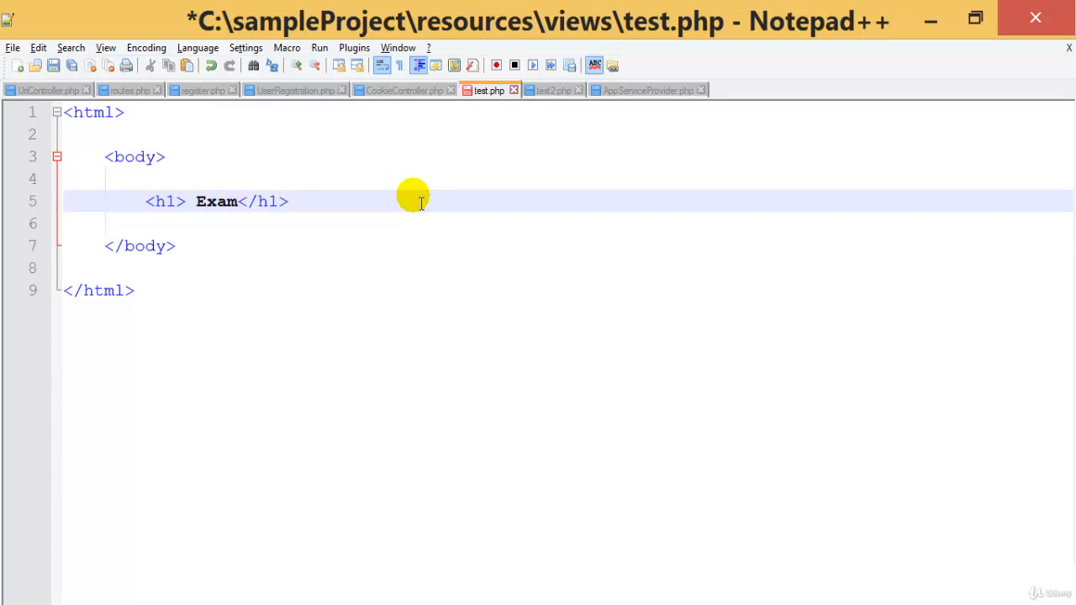
pyautogui.write('ple of Redirections')
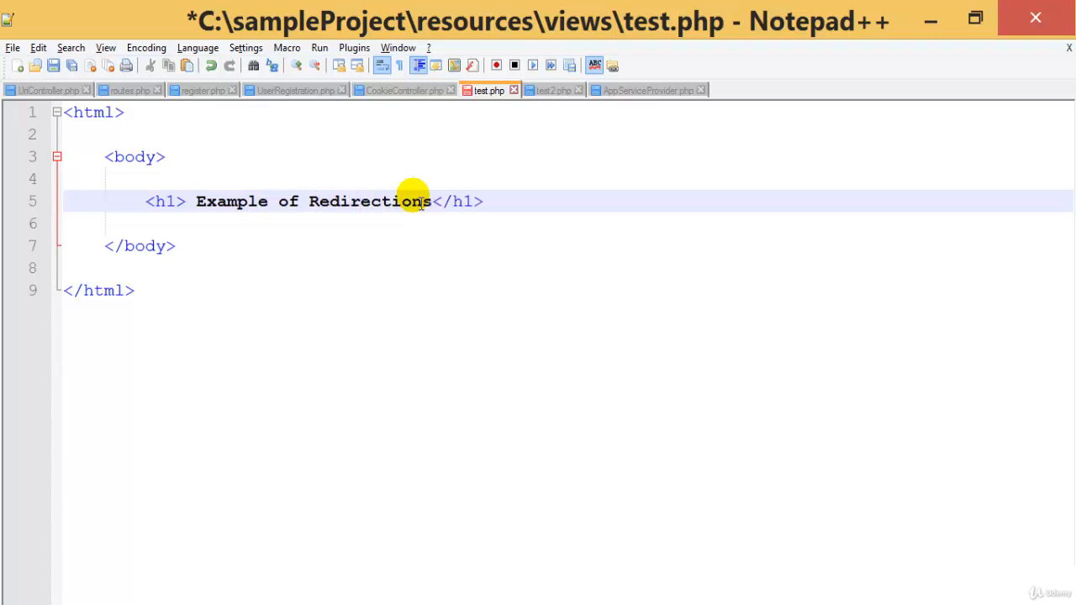
pyautogui.press('ctrl+s')
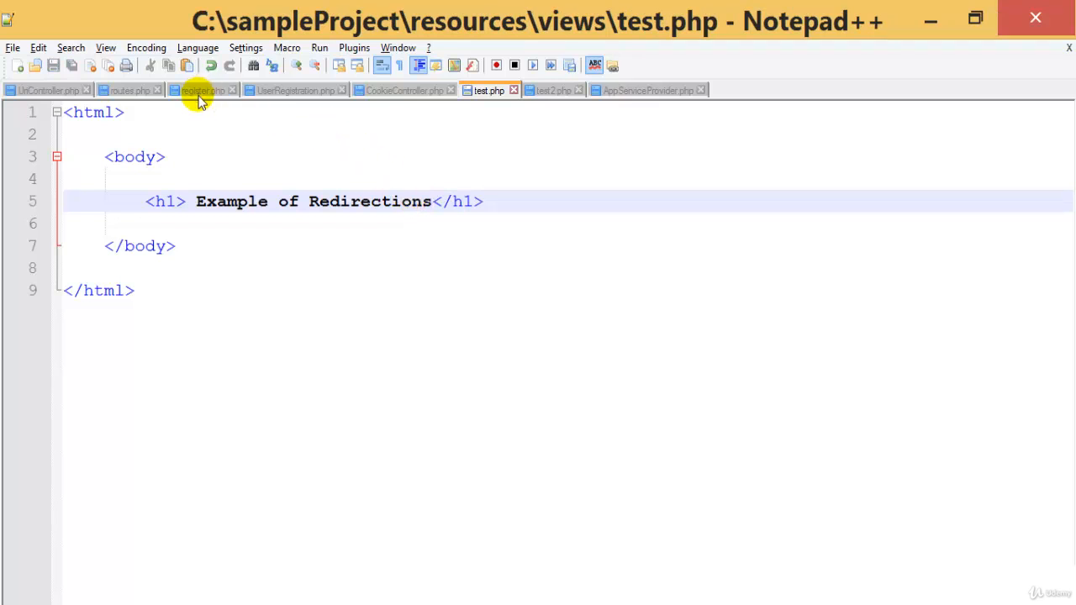
# - Return to routes.php to edit the /test route's closure
pyautogui.click(130, 90)
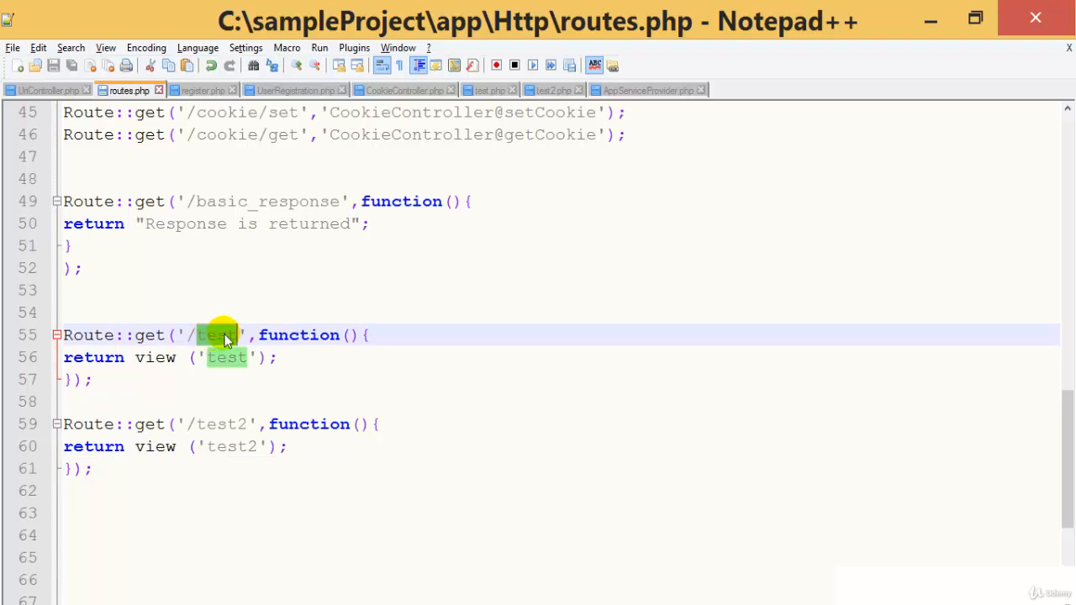
pyautogui.moveTo(278, 334)
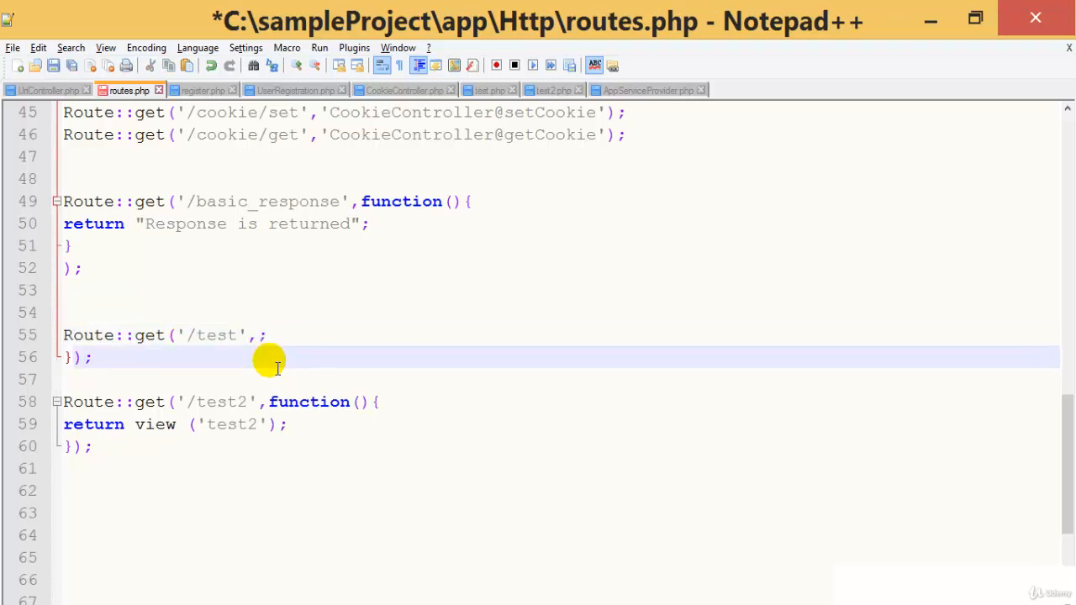
# - Add ['as'=>'testing', function(){ to the /test route in routes.php
pyautogui.press('ctrl+s')
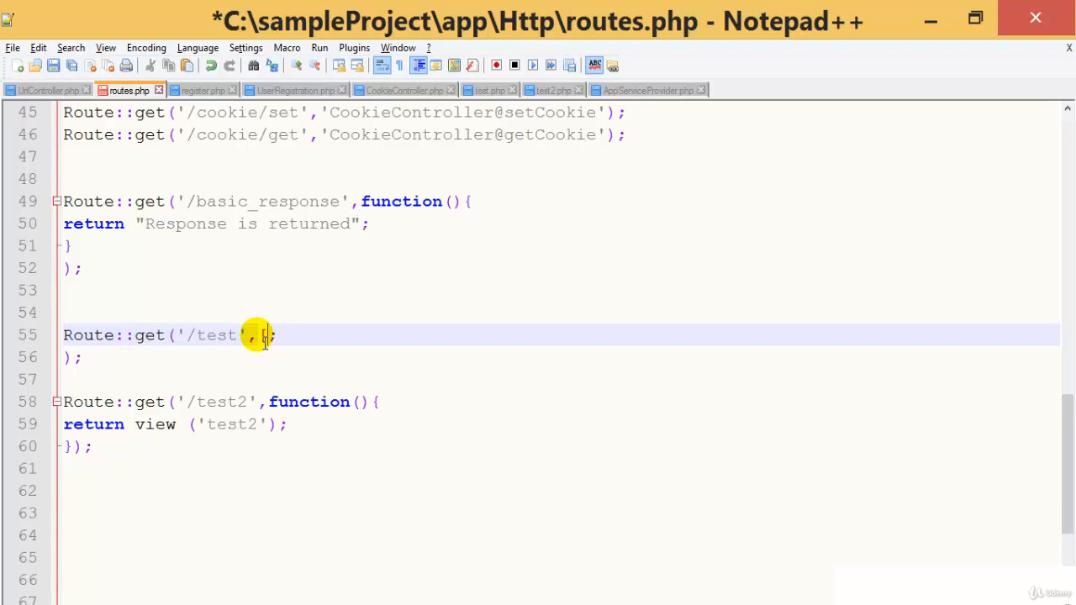
pyautogui.write("a'")
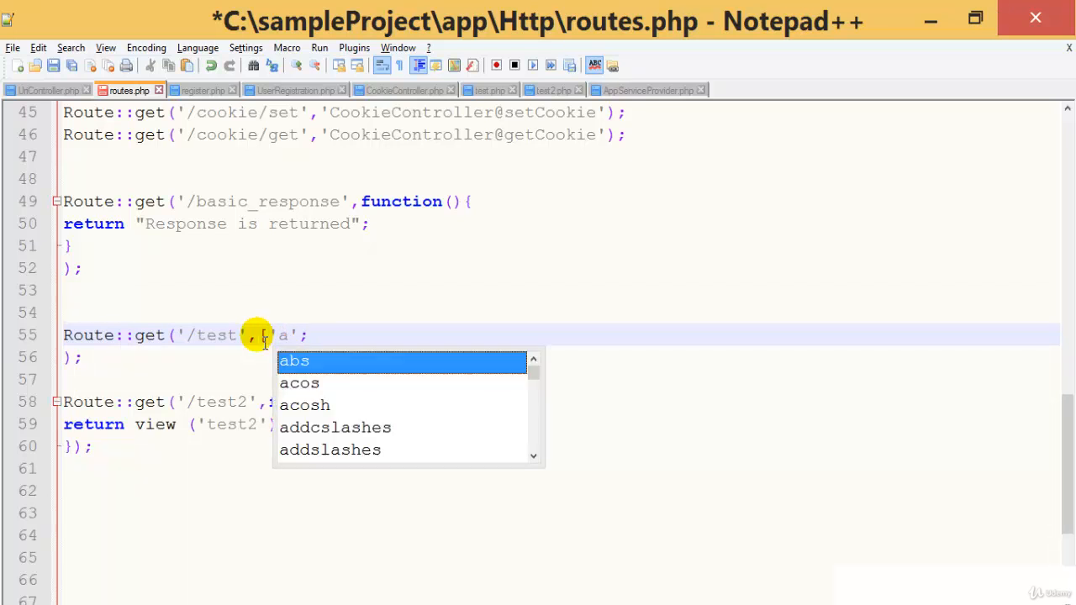
pyautogui.write('s')
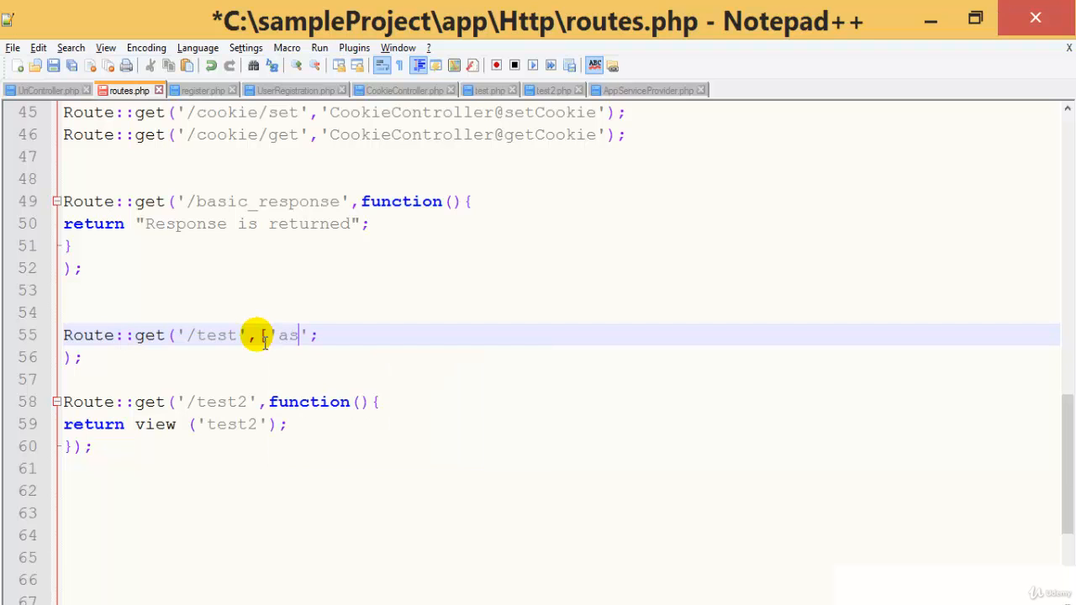
pyautogui.write('=')
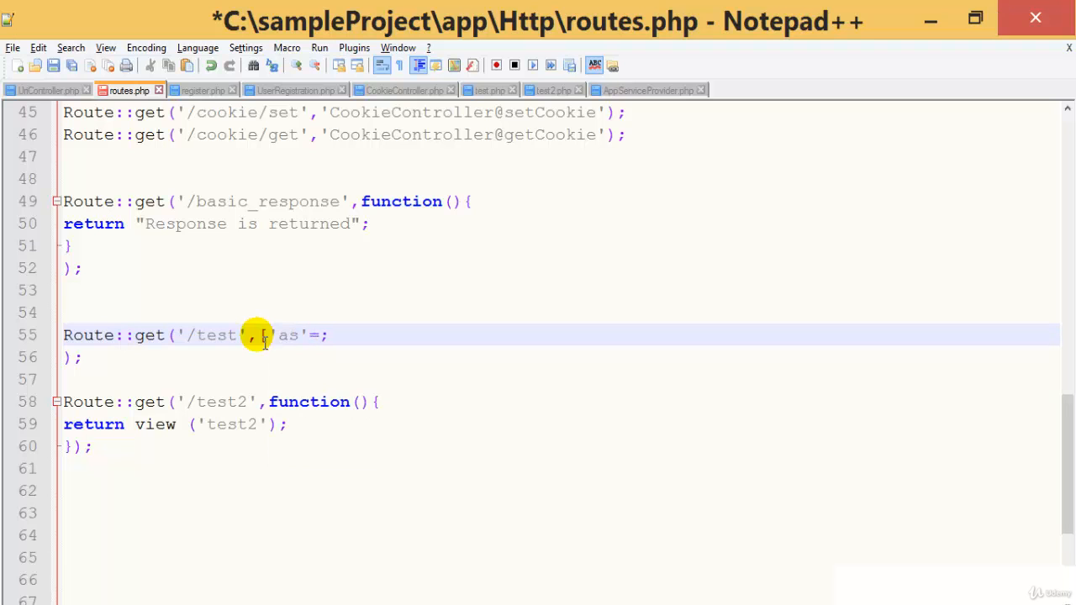
pyautogui.write(">''")
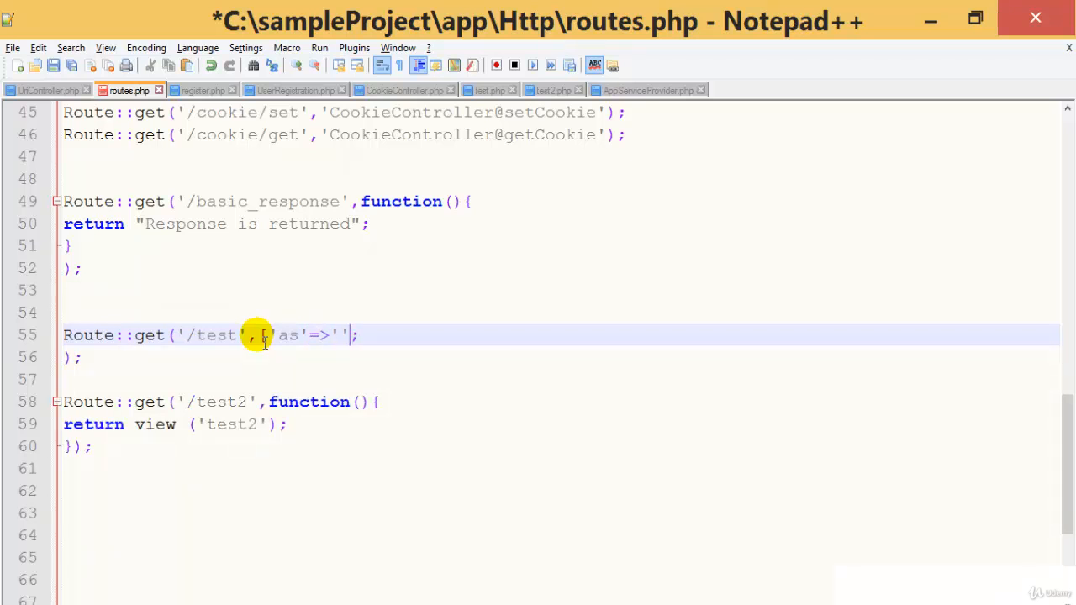
pyautogui.write('test')
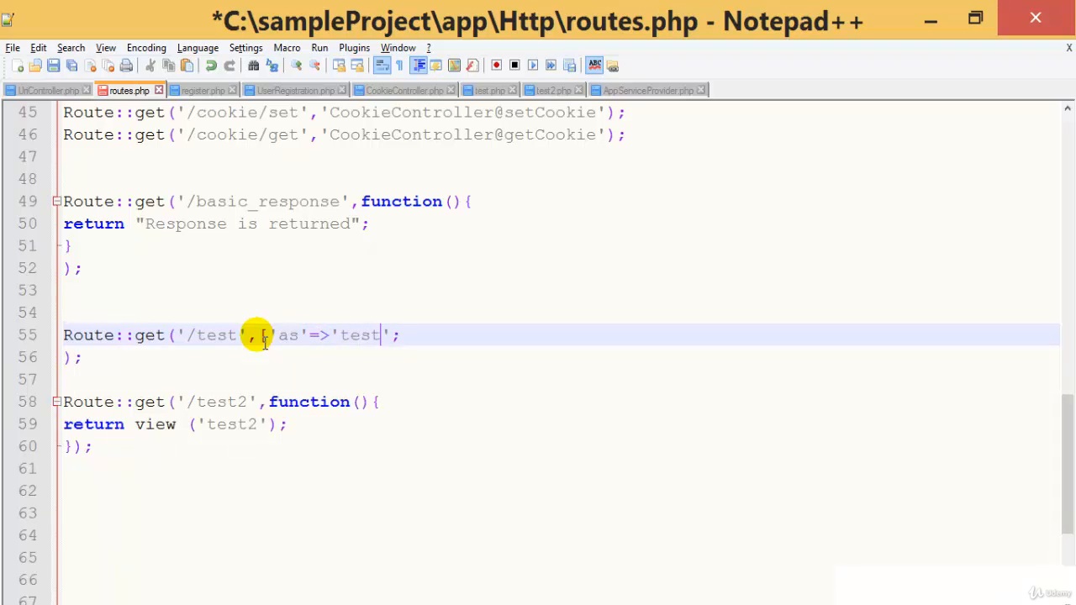
pyautogui.write('ing')
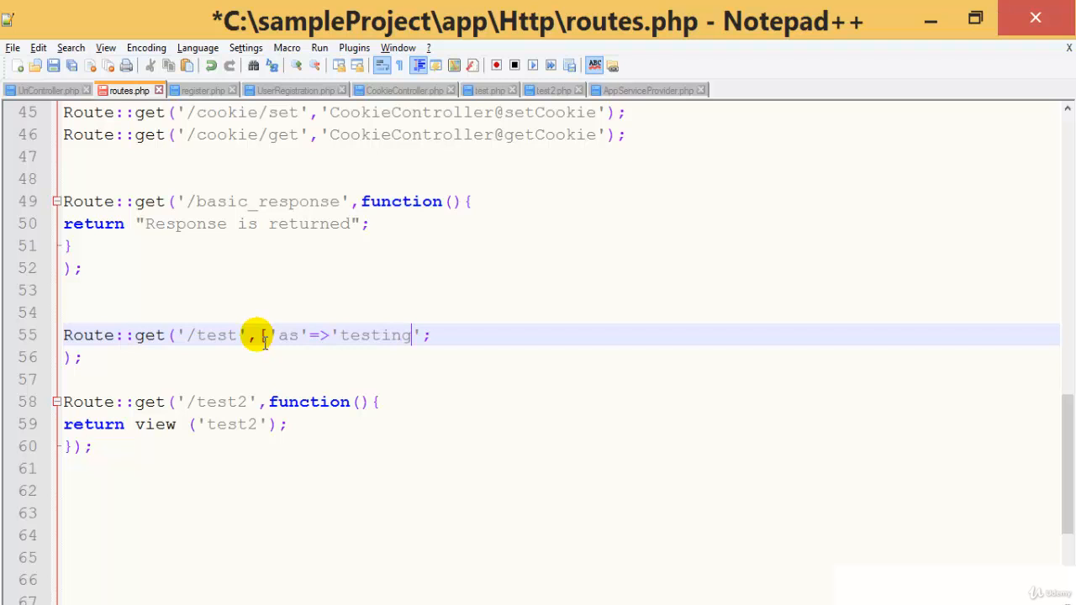
pyautogui.write(', functi')
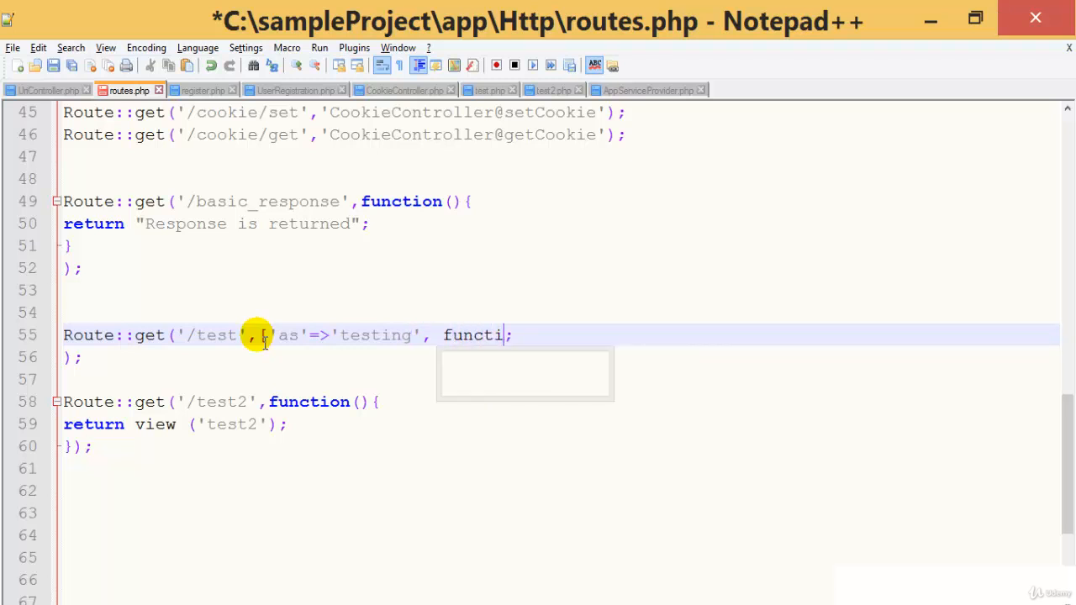
pyautogui.write('on(){')
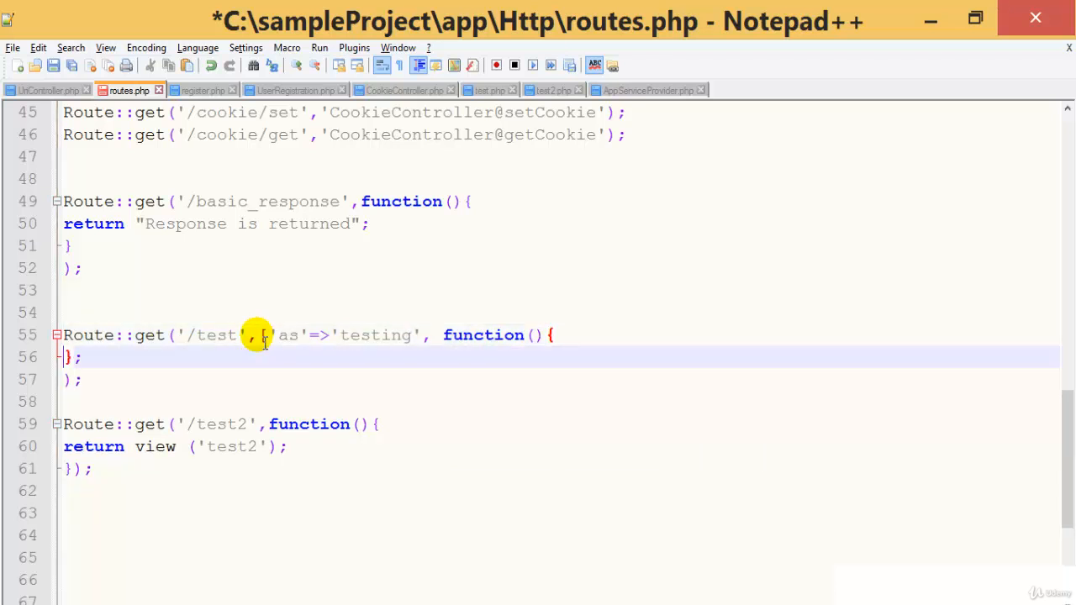
pyautogui.click(52, 66)
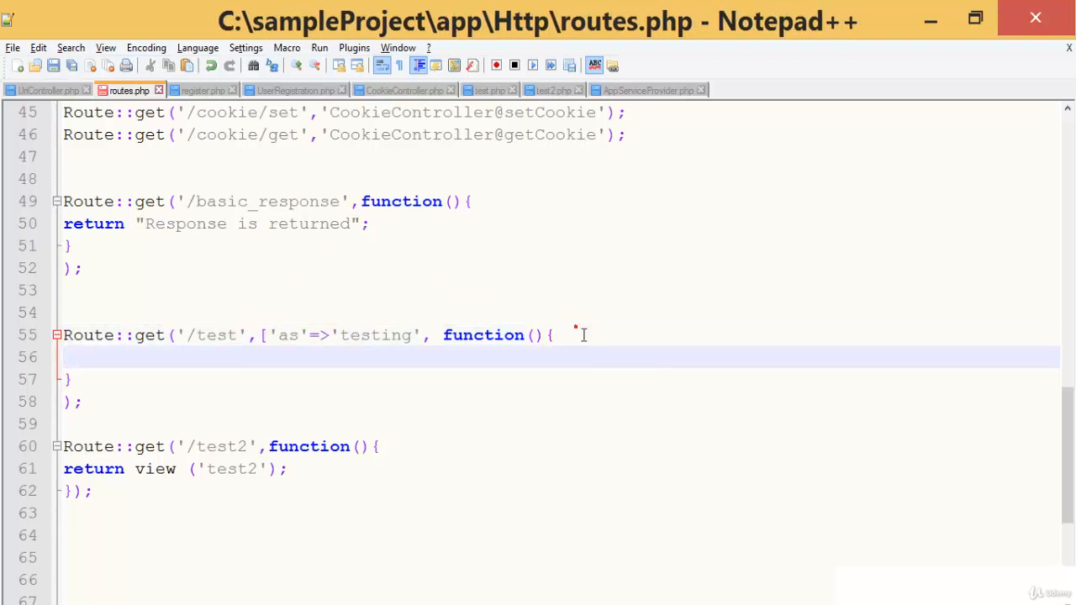
pyautogui.moveTo(574, 326)
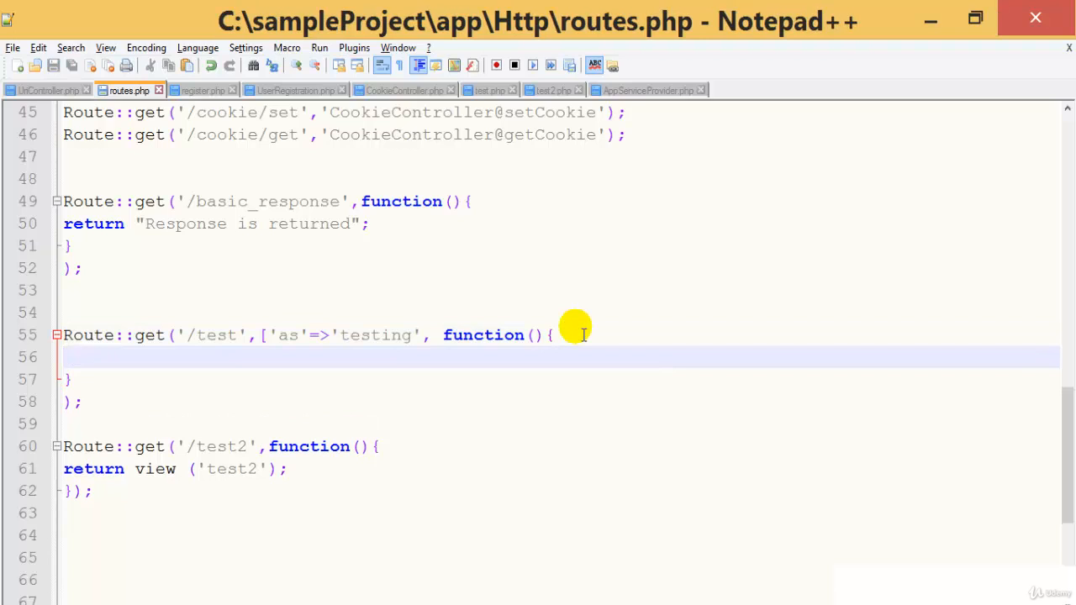
# - Make the testing route return view('test2') and select the route block
pyautogui.write('return view')
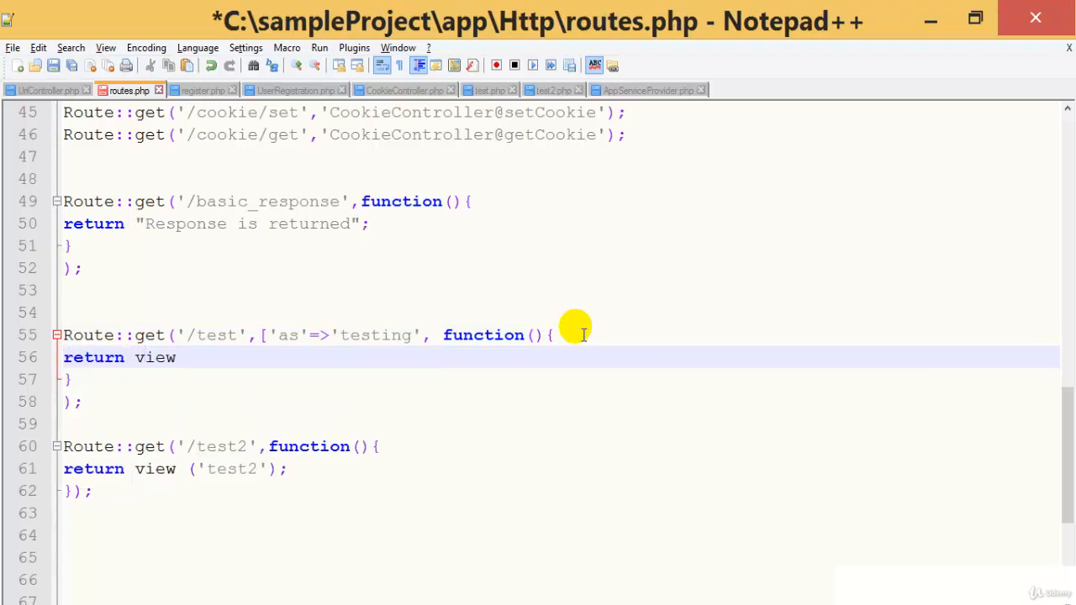
pyautogui.write("('test2")
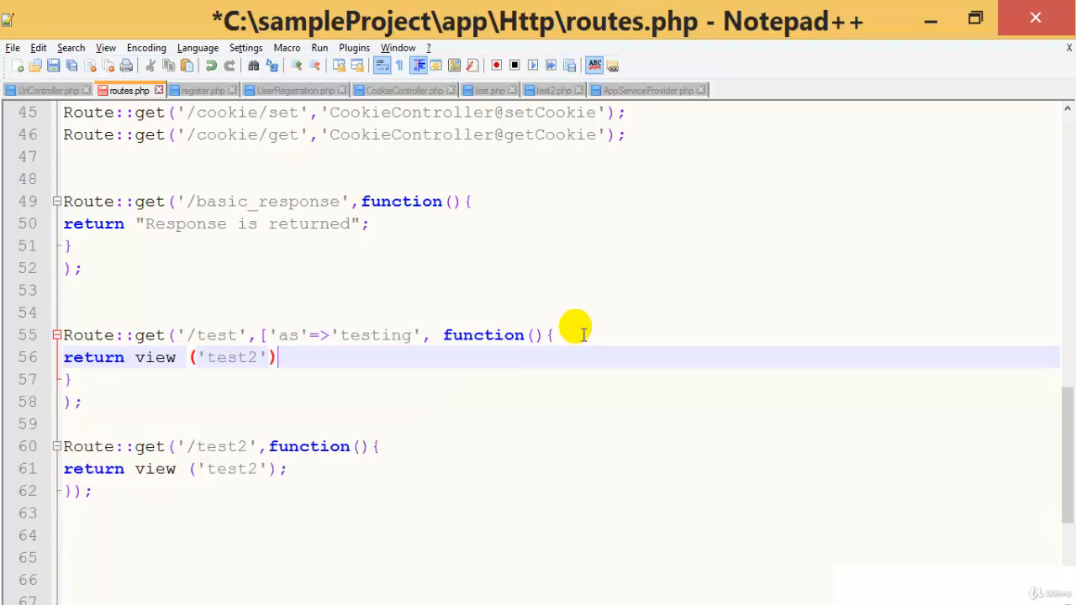
pyautogui.write(';')
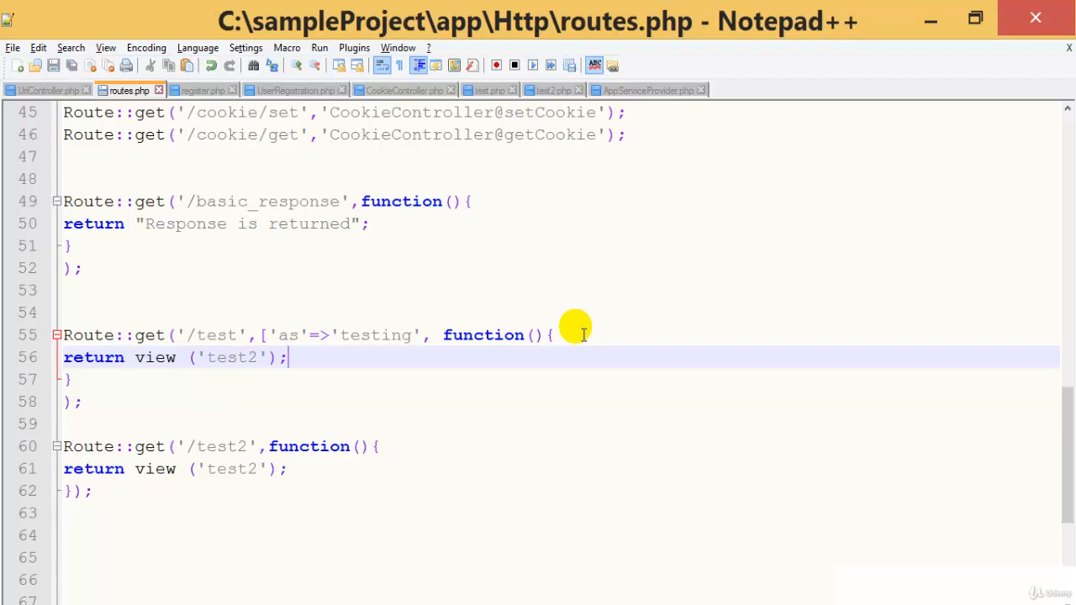
pyautogui.moveTo(126, 386)
pyautogui.write(');')
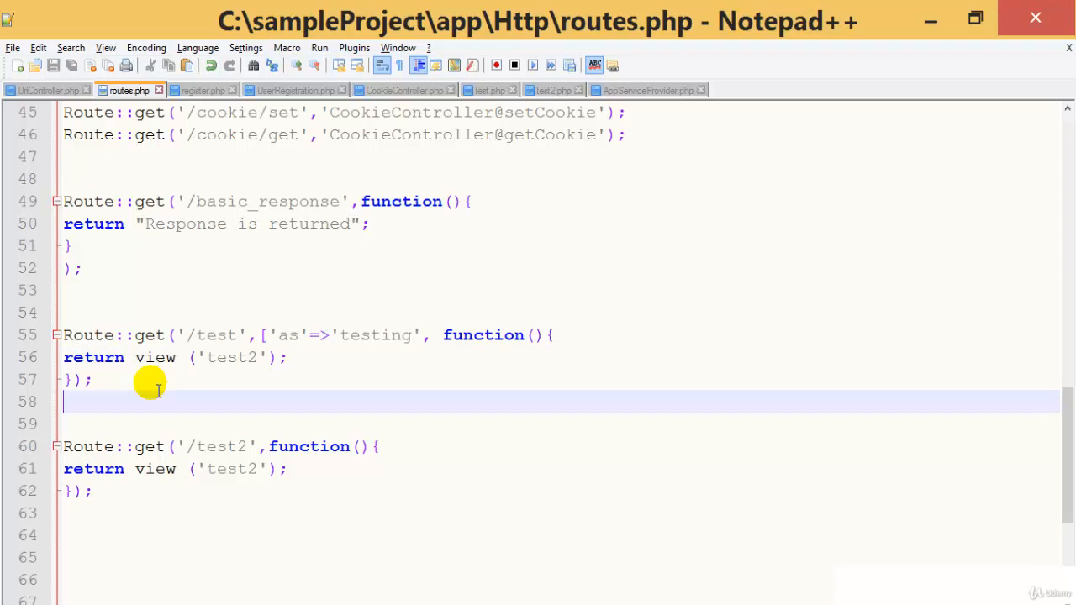
pyautogui.moveTo(151, 391); pyautogui.dragTo(76, 379)
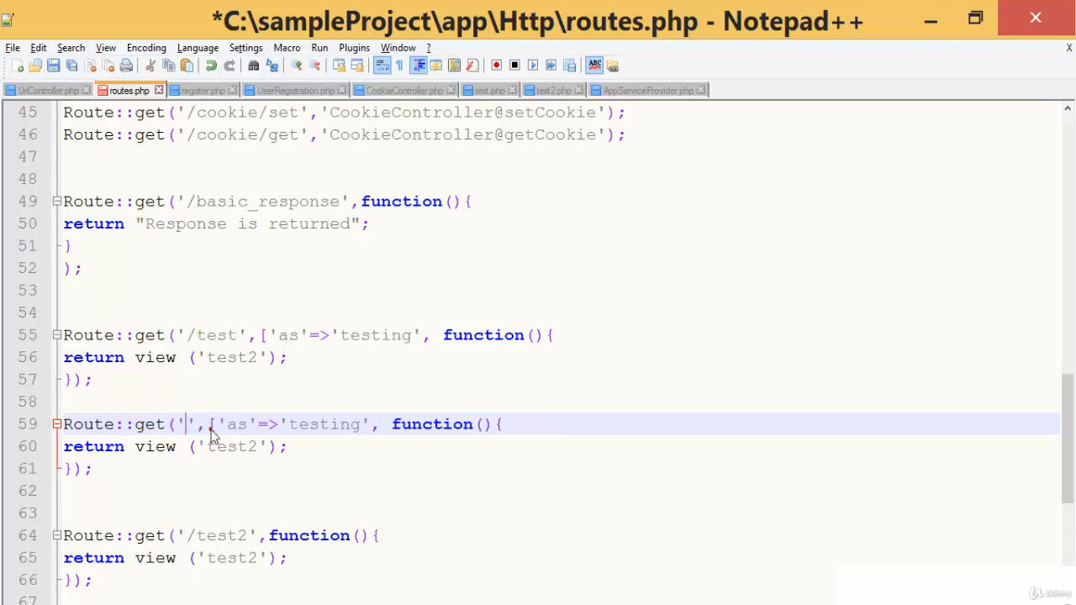
# - Set the copied route's URL to 'redirect' and begin replacing its body with function
pyautogui.write('redirect')
pyautogui.click(80, 379)
pyautogui.write(']')
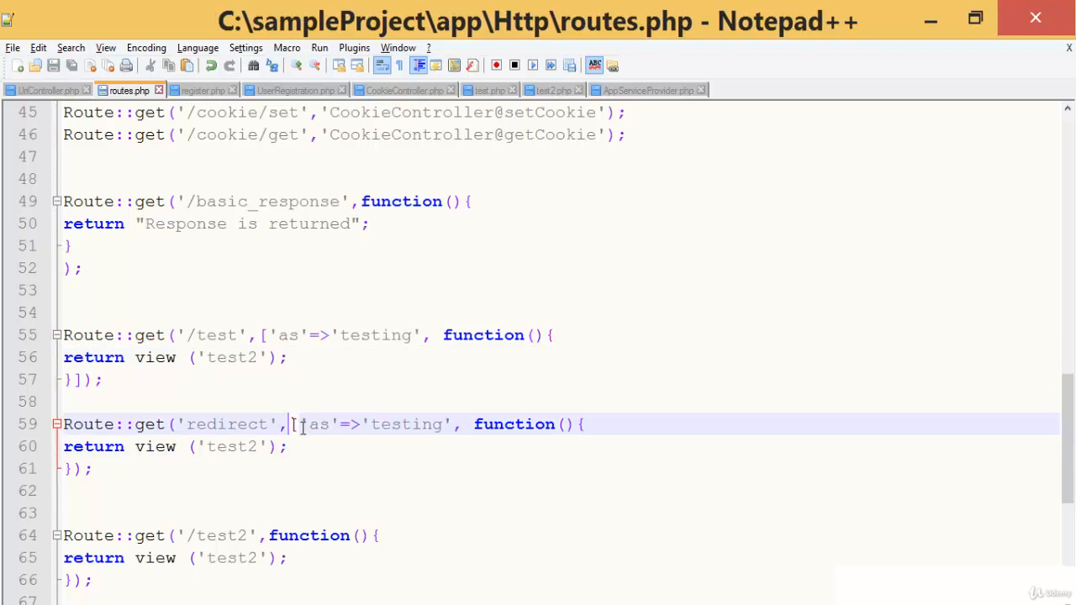
pyautogui.moveTo(290, 424); pyautogui.dragTo(290, 446)
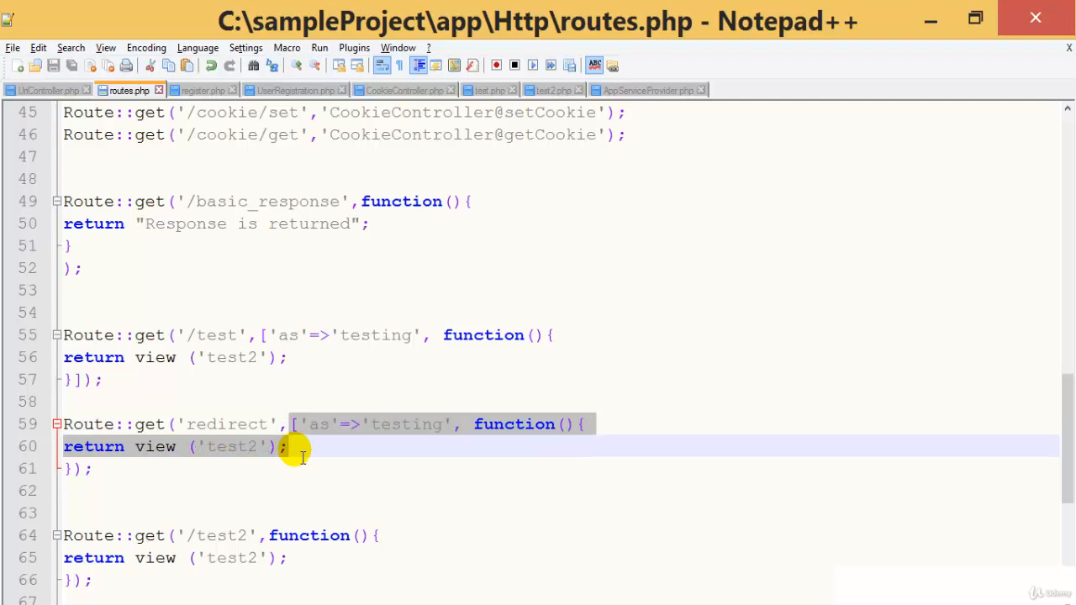
pyautogui.write('fu')
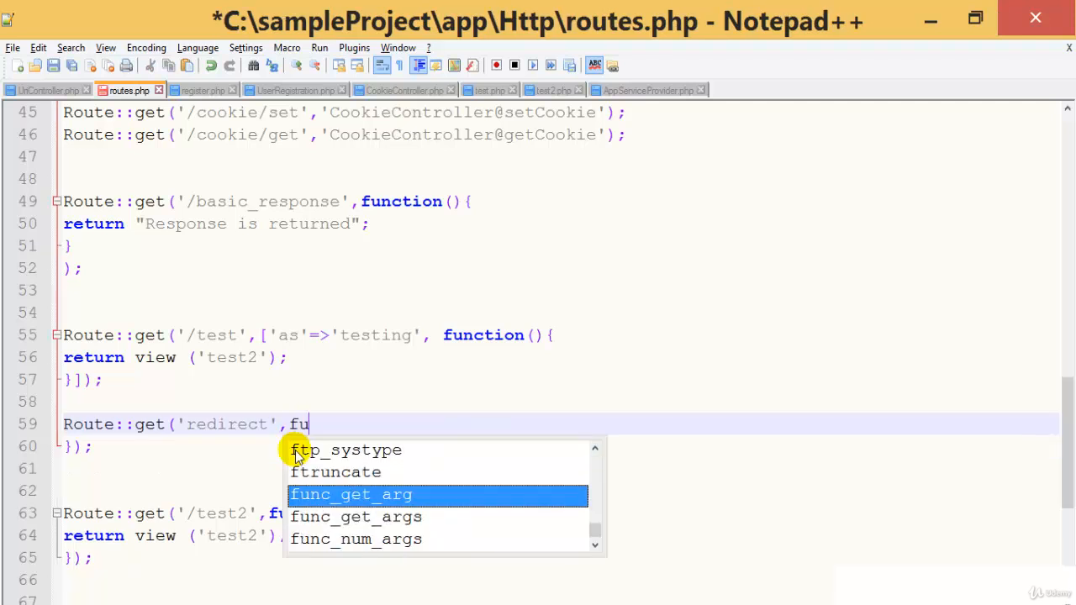
pyautogui.write('nction(')
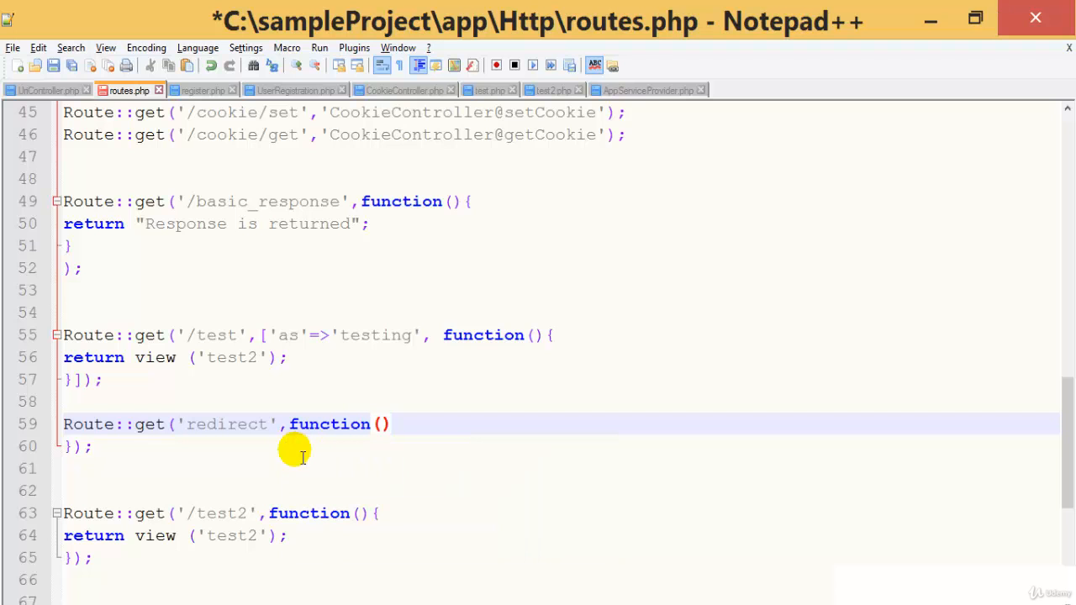
# - Make the redirect route's body return redirect()->route('testing')
pyautogui.write('{')
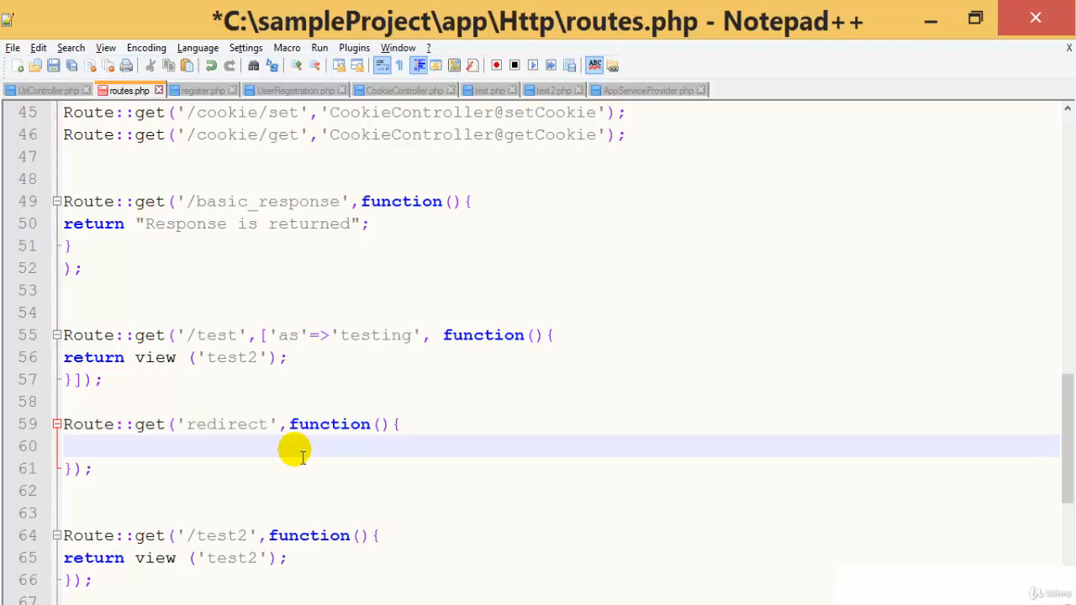
pyautogui.write('return')
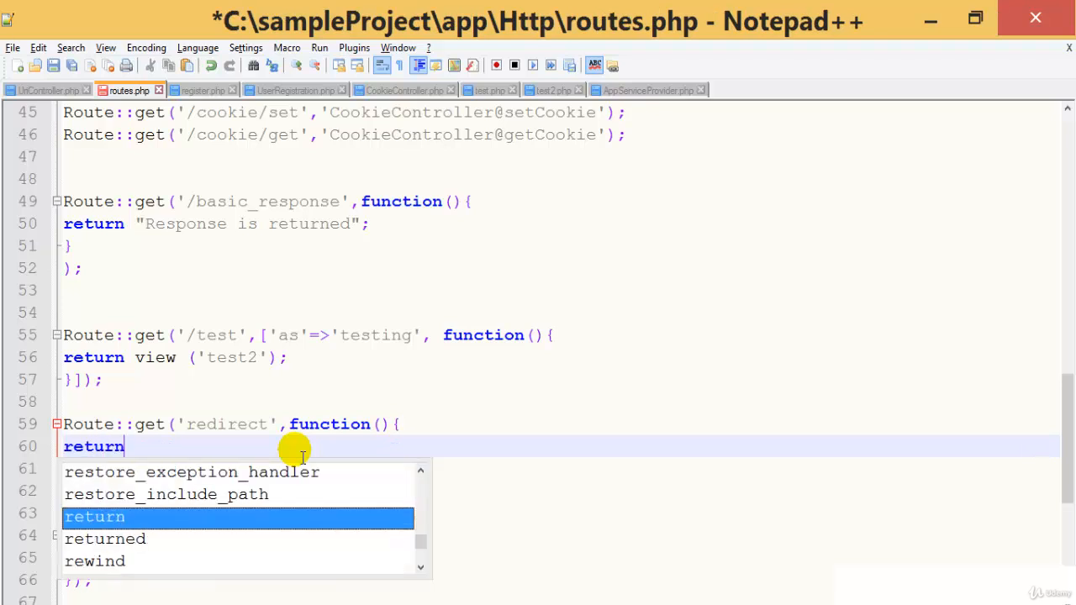
pyautogui.write('redirect (')
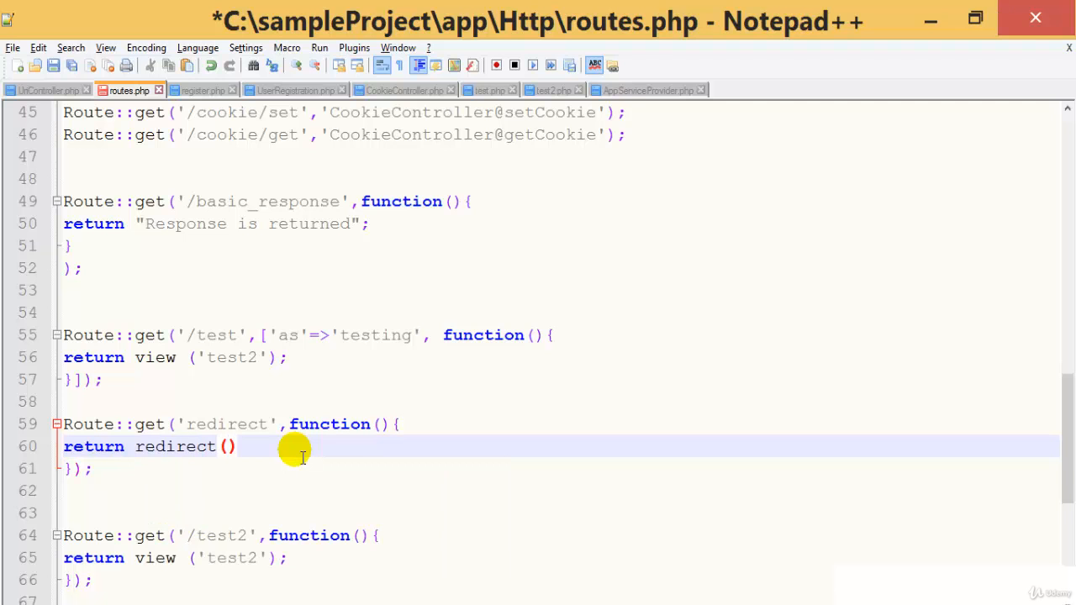
pyautogui.write('->')
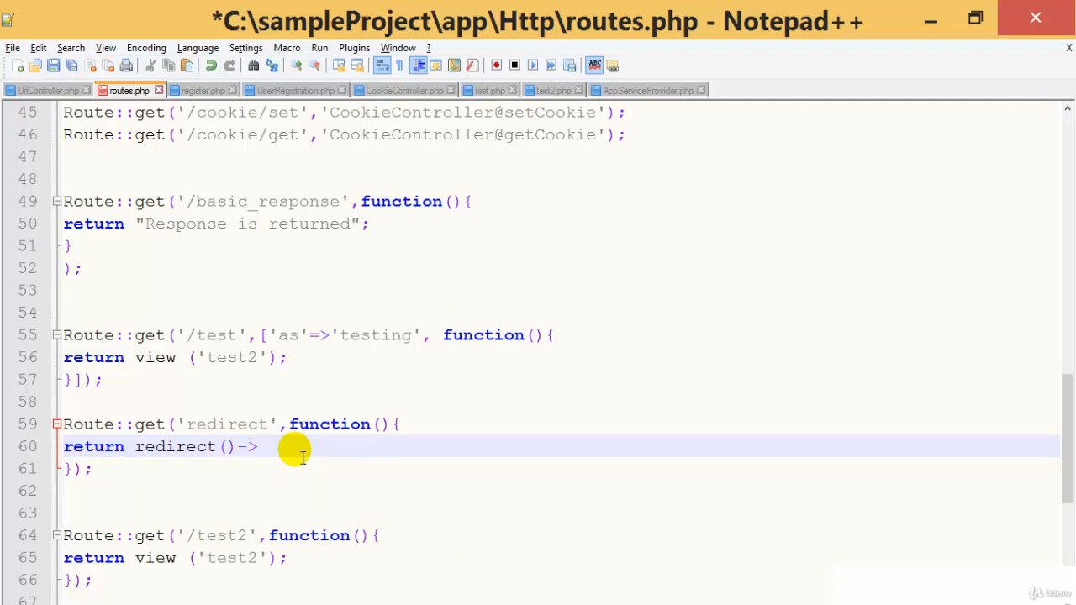
pyautogui.write('route(')
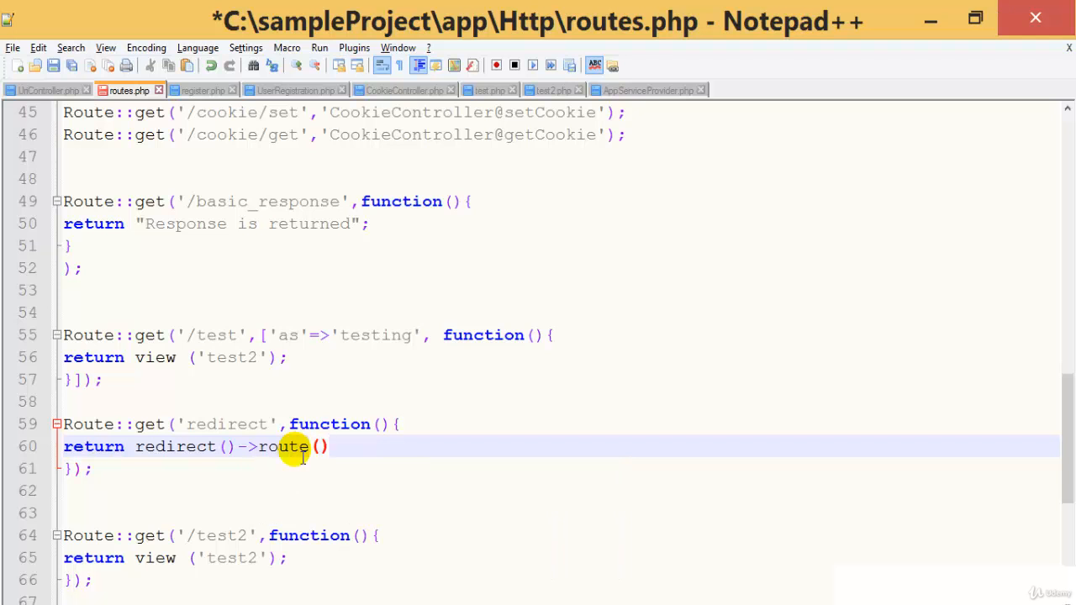
pyautogui.write("'t'")
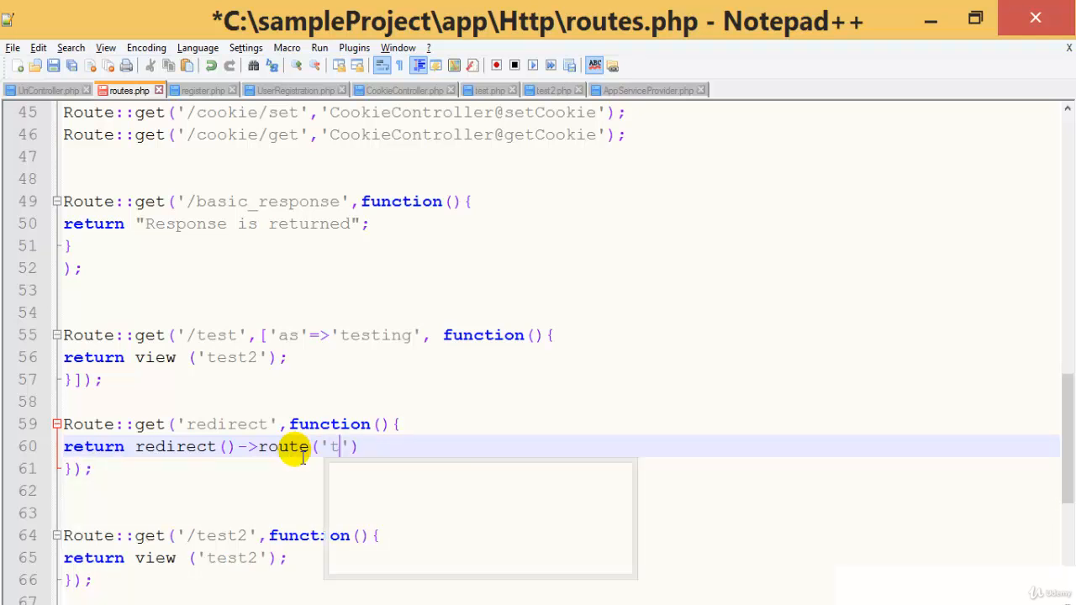
pyautogui.write('esting')
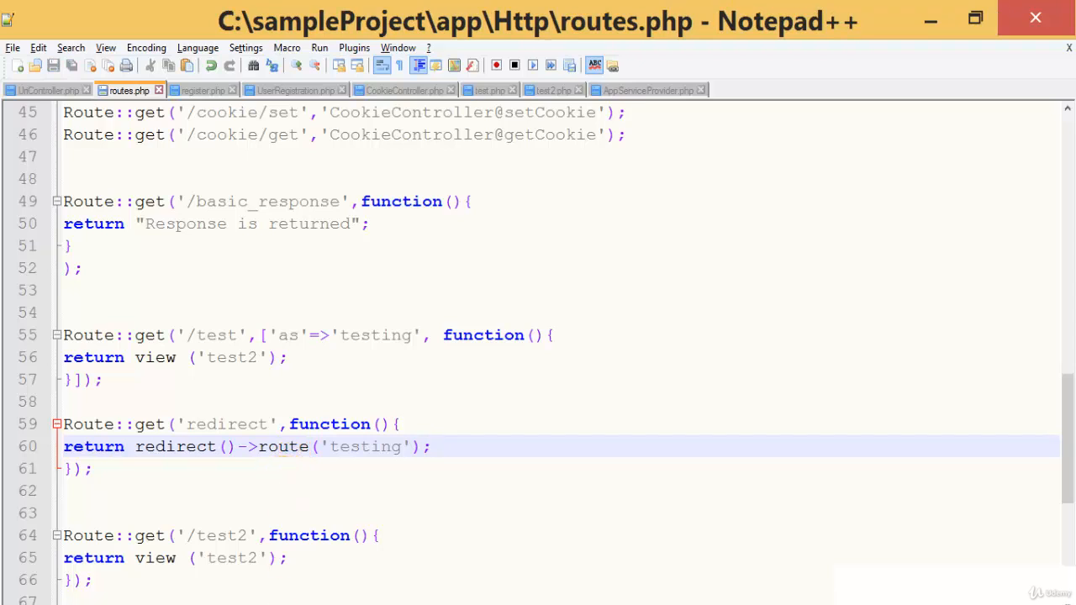
# - Load localhost:8000/redirect in Chrome, confirm 'Omkar' shows, then return to routes.php
pyautogui.click(430, 446)
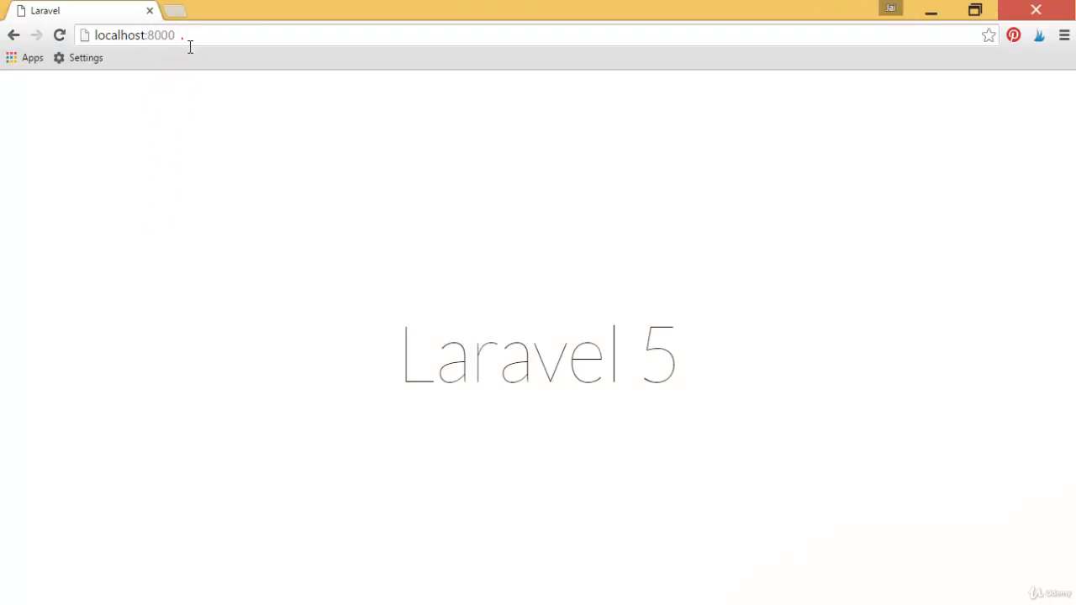
pyautogui.write('/redirect')
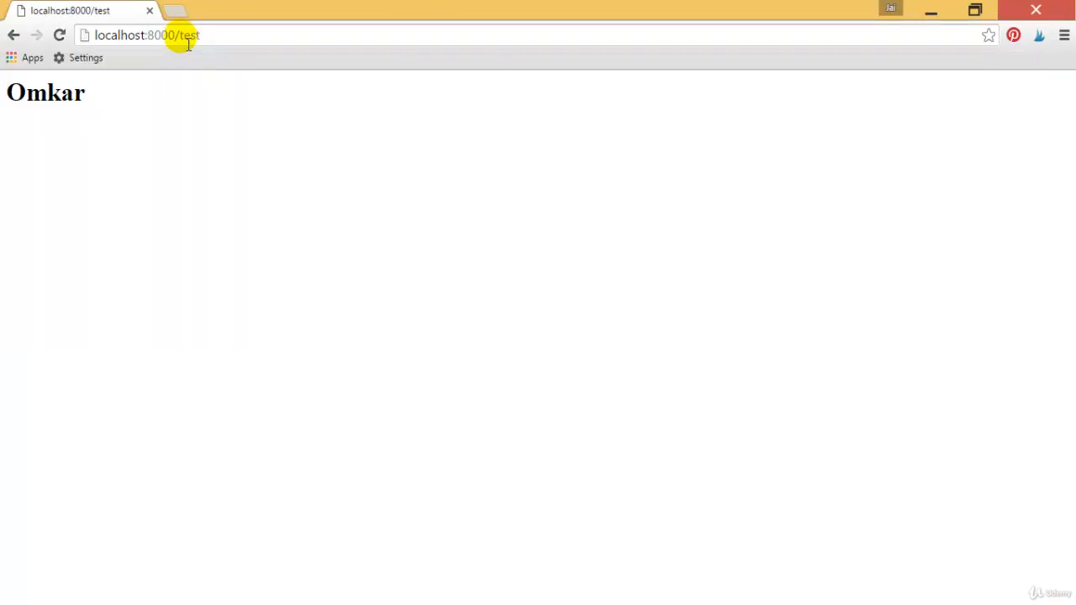
pyautogui.doubleClick(45, 92)
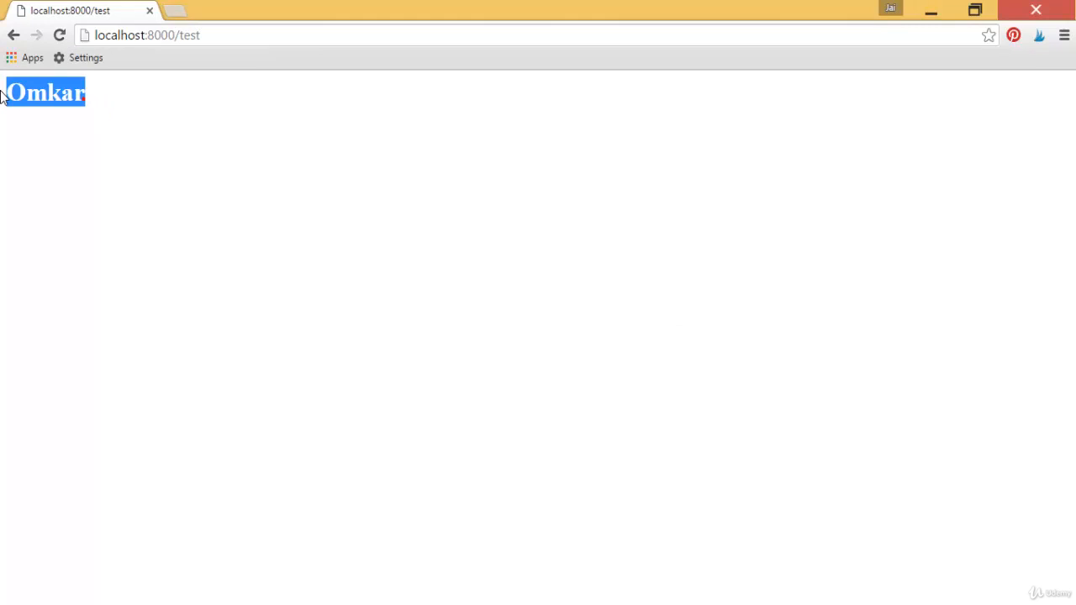
pyautogui.moveTo(132, 99)
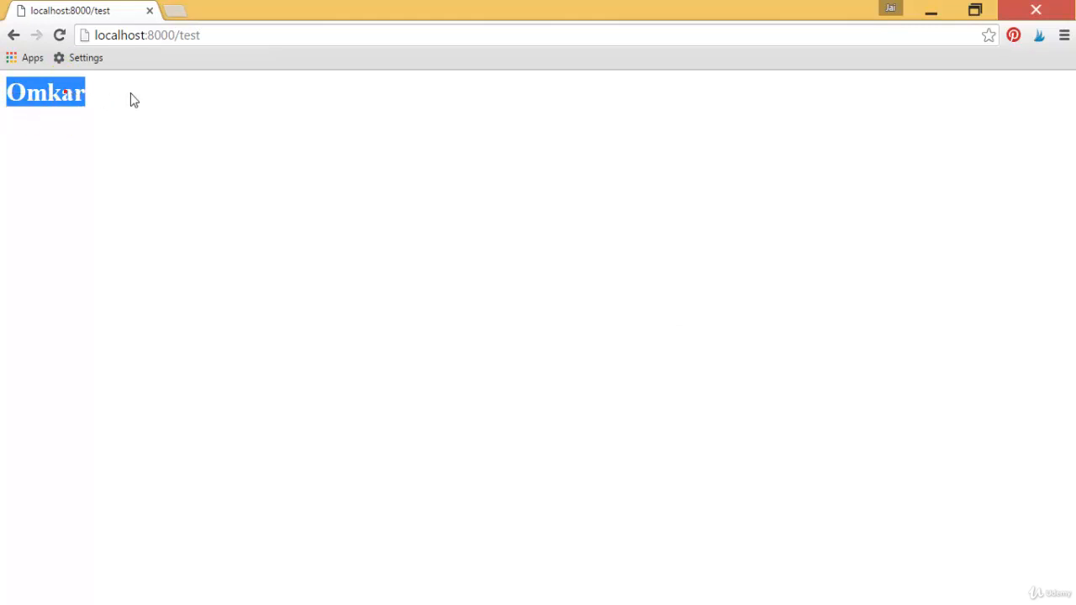
pyautogui.click(147, 34)
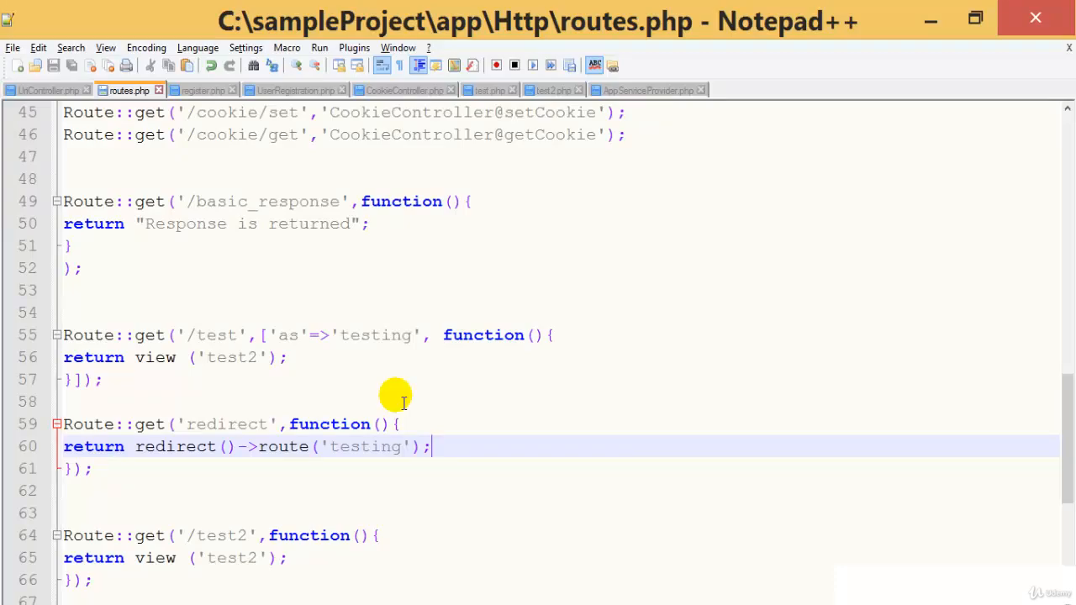
# - Review test.php, routes.php's test2 view, test2.php, then AppServiceProvider.php sharing 'Omkar'
pyautogui.click(489, 90)
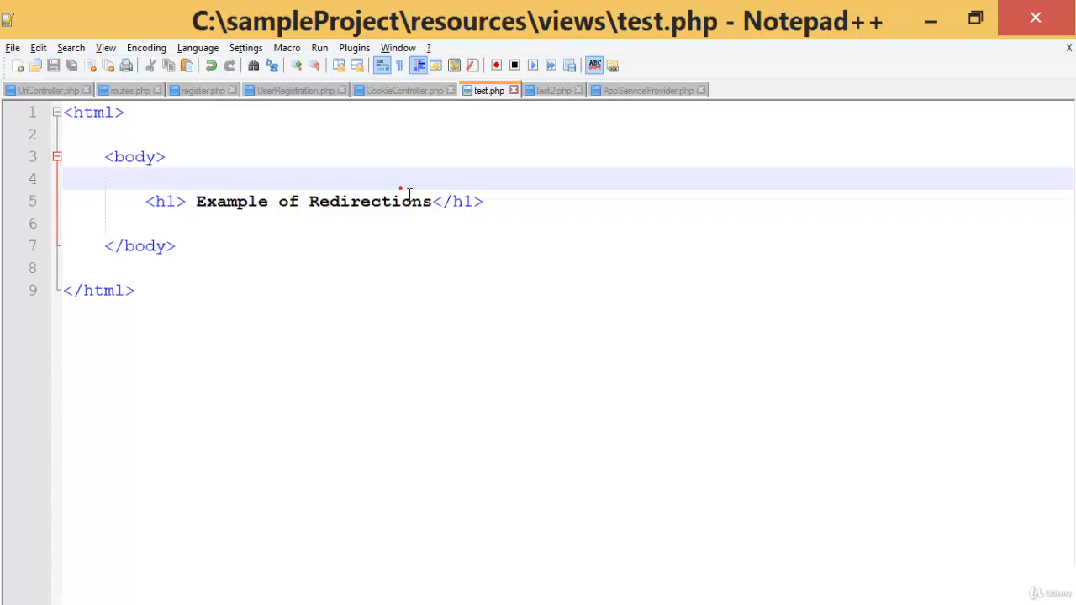
pyautogui.click(129, 90)
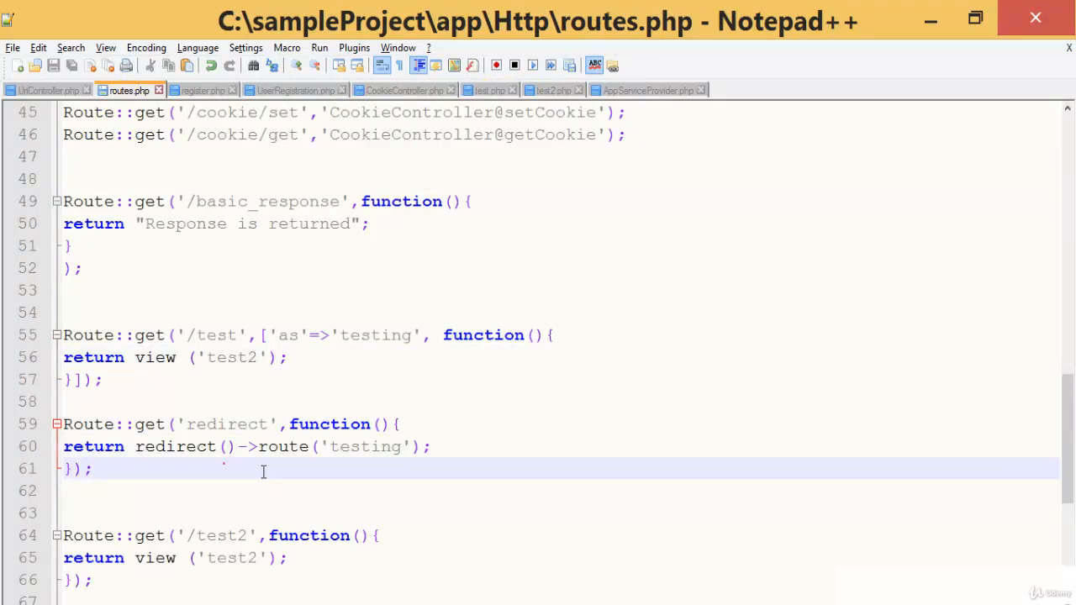
pyautogui.doubleClick(364, 446)
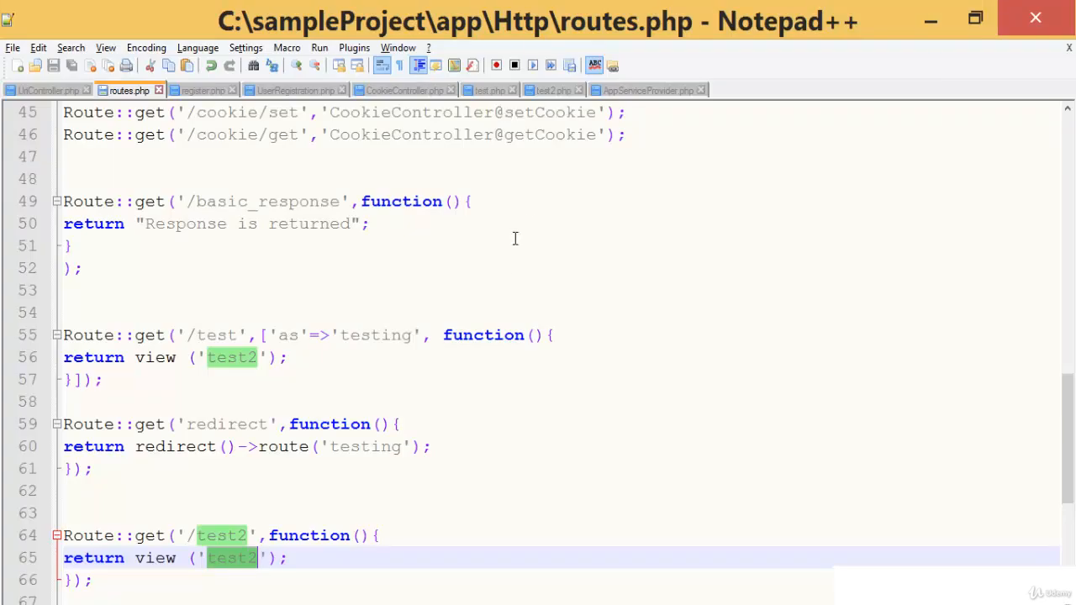
pyautogui.click(551, 90)
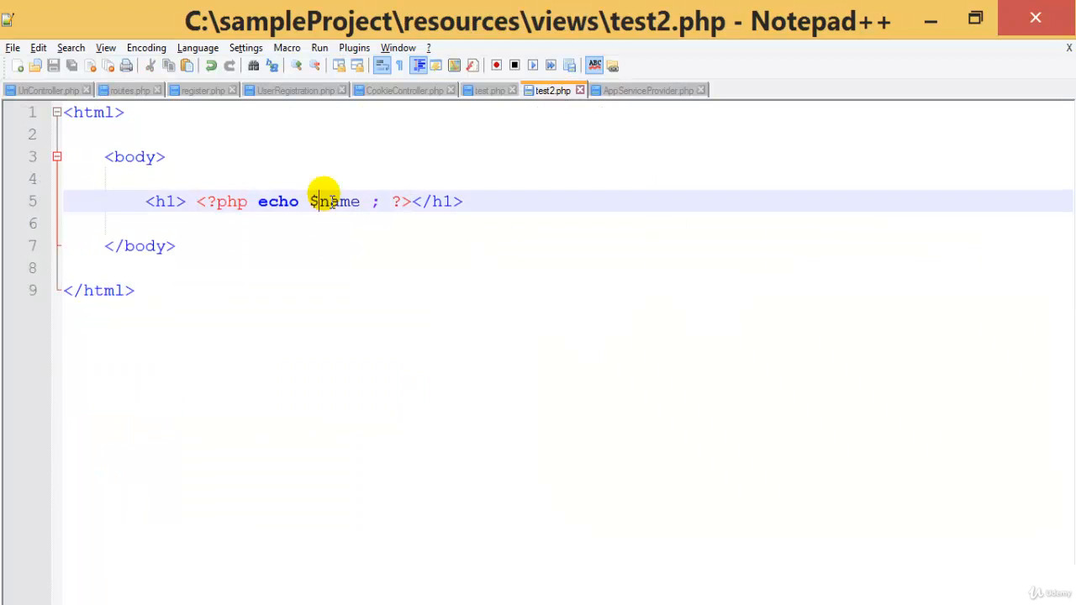
pyautogui.click(646, 90)
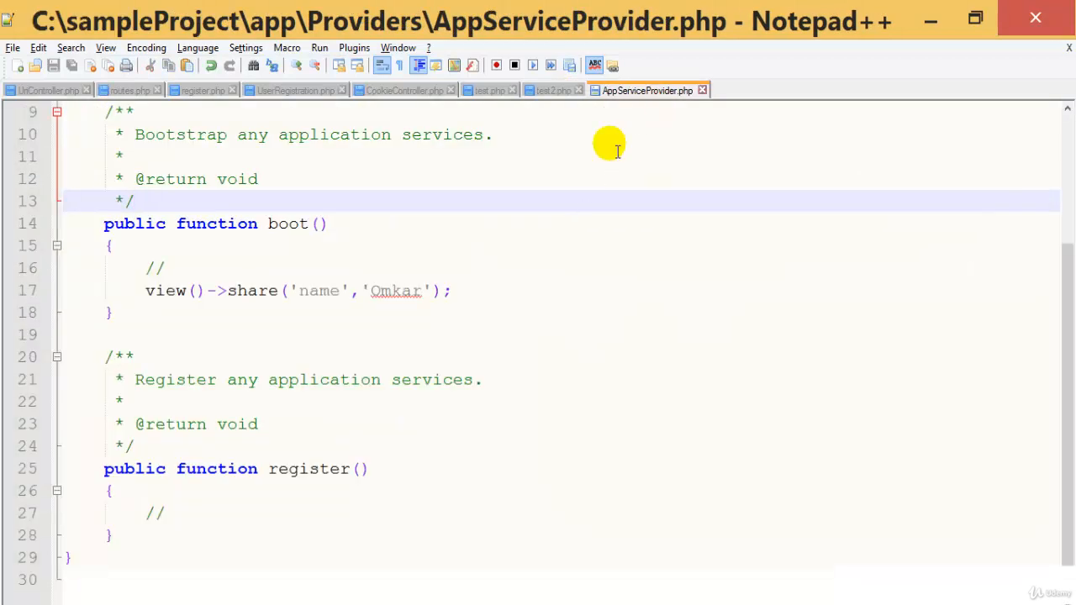
# - Select 'Omkar' in AppServiceProvider.php, then review test2.php, test.php, and test2.php again
pyautogui.doubleClick(395, 291)
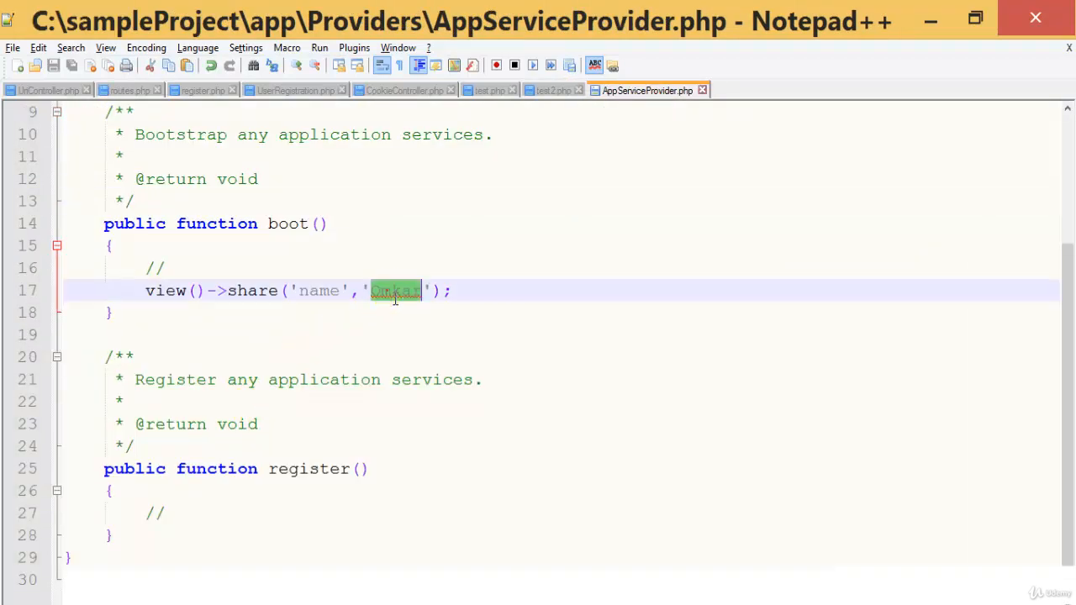
pyautogui.click(552, 90)
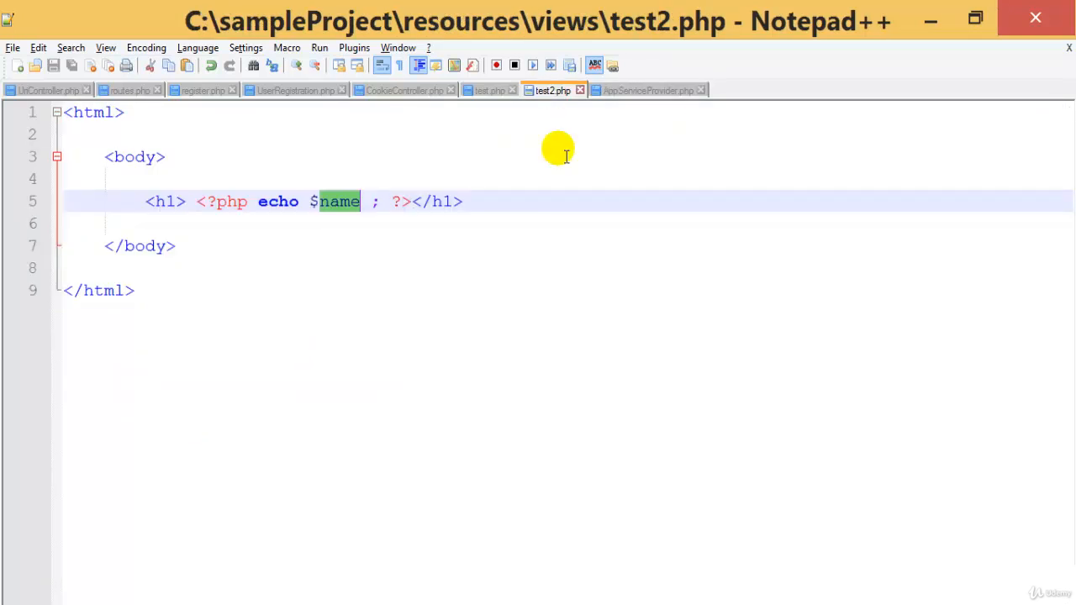
pyautogui.moveTo(541, 120)
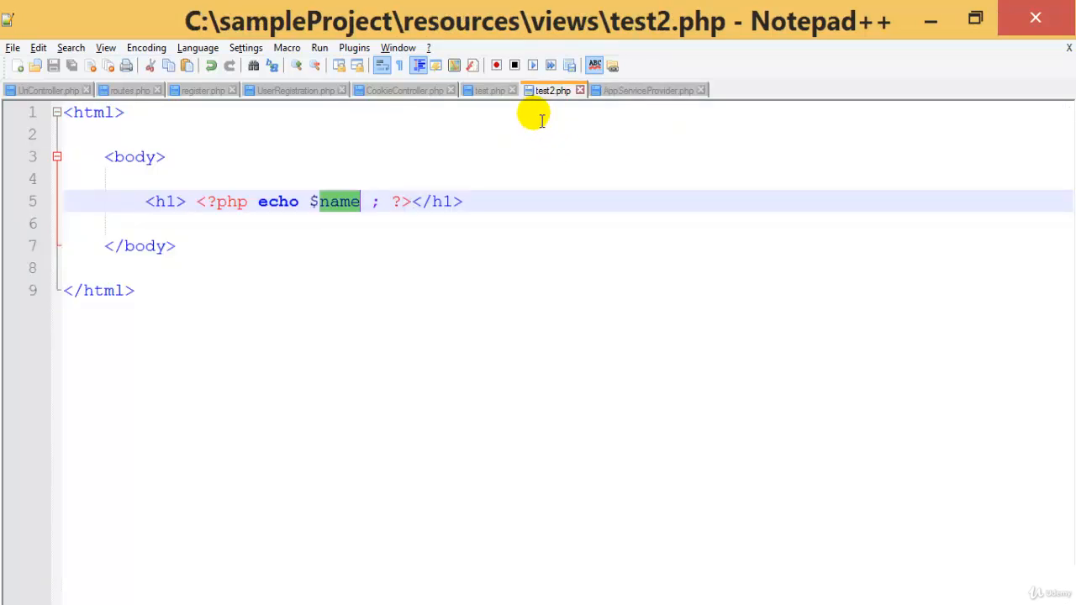
pyautogui.click(487, 90)
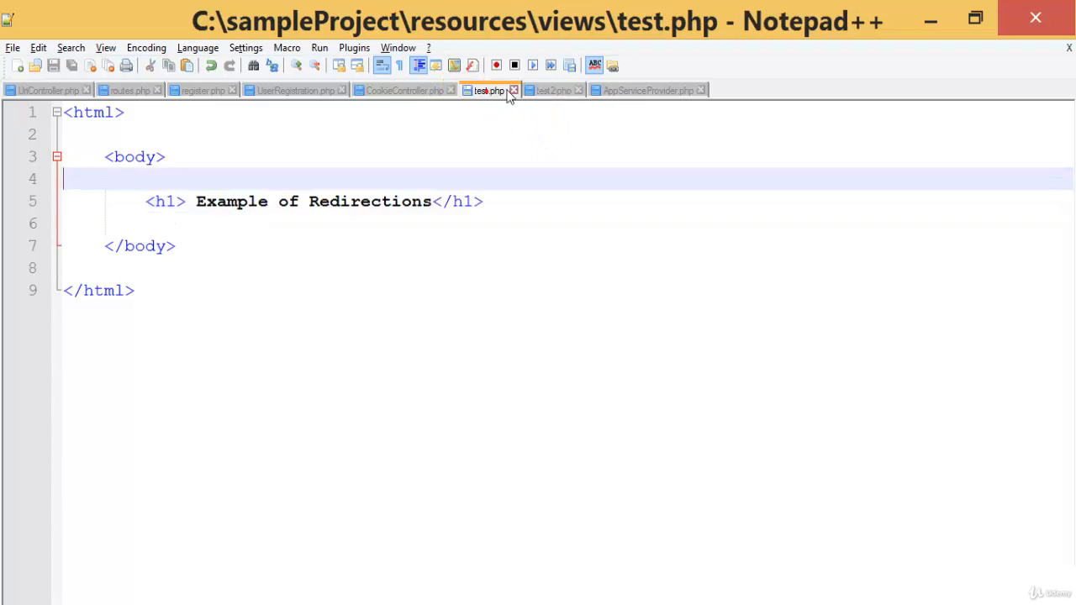
pyautogui.click(552, 90)
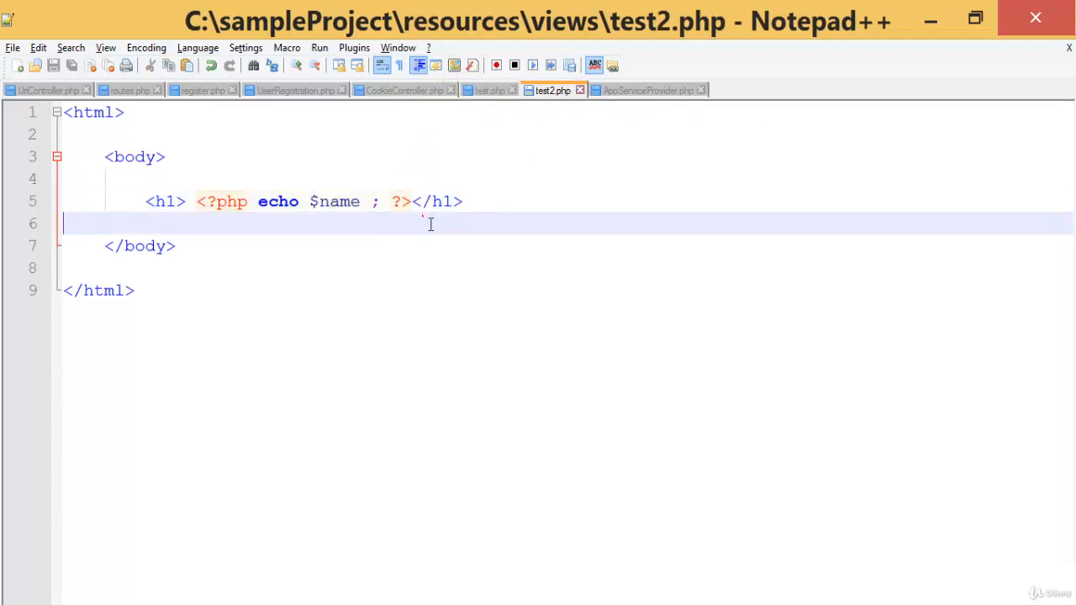